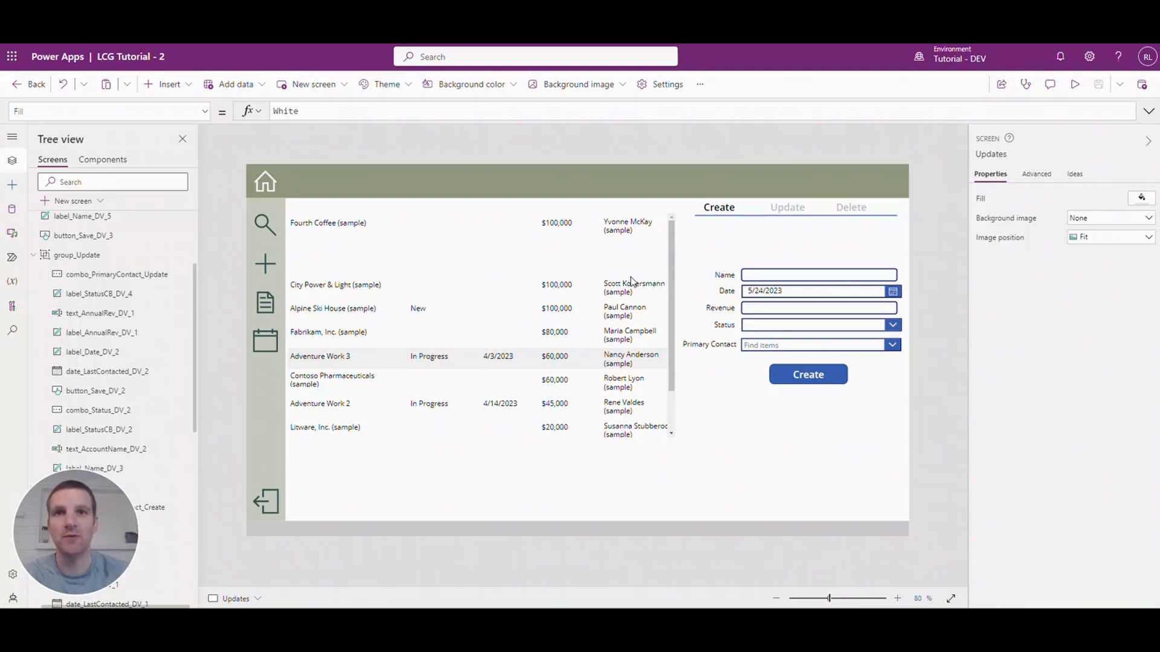
pyautogui.moveTo(185, 166)
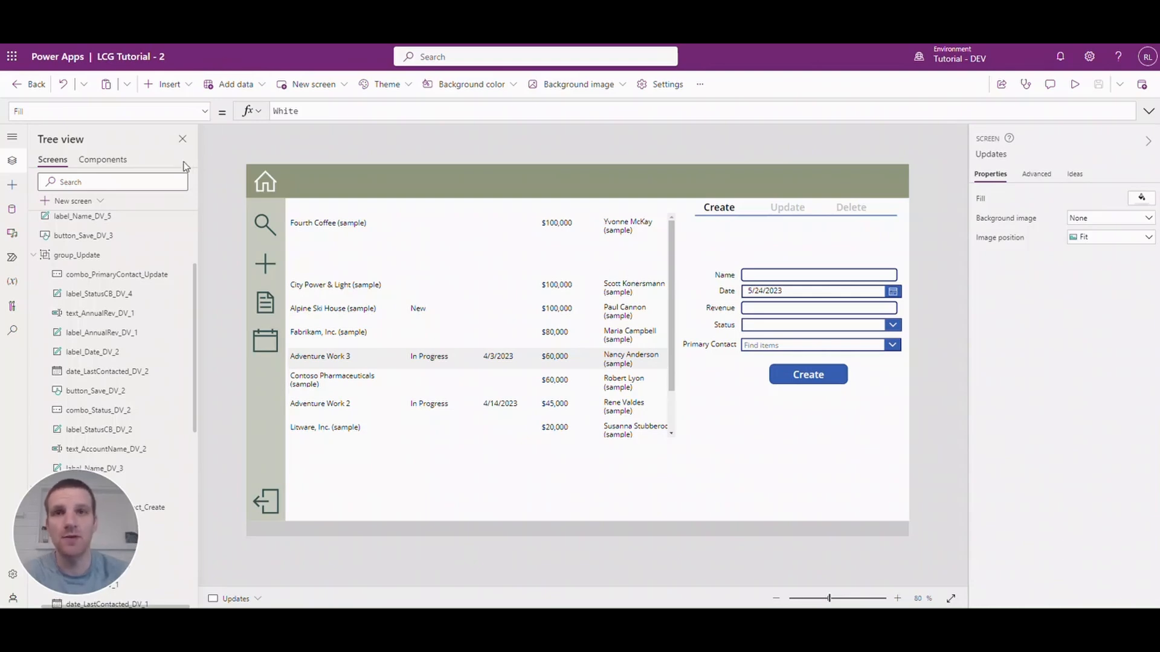
# Step: Show the app's connected Dataverse data sources: Accounts, Contacts, Users and more
pyautogui.click(12, 209)
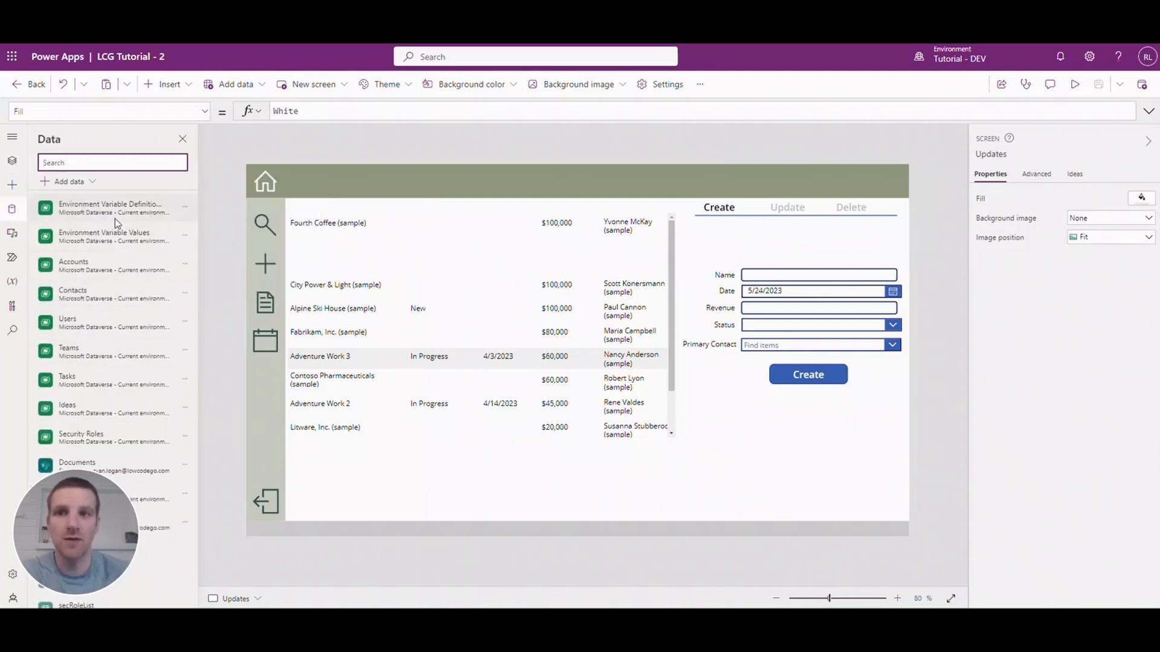
pyautogui.moveTo(54, 276)
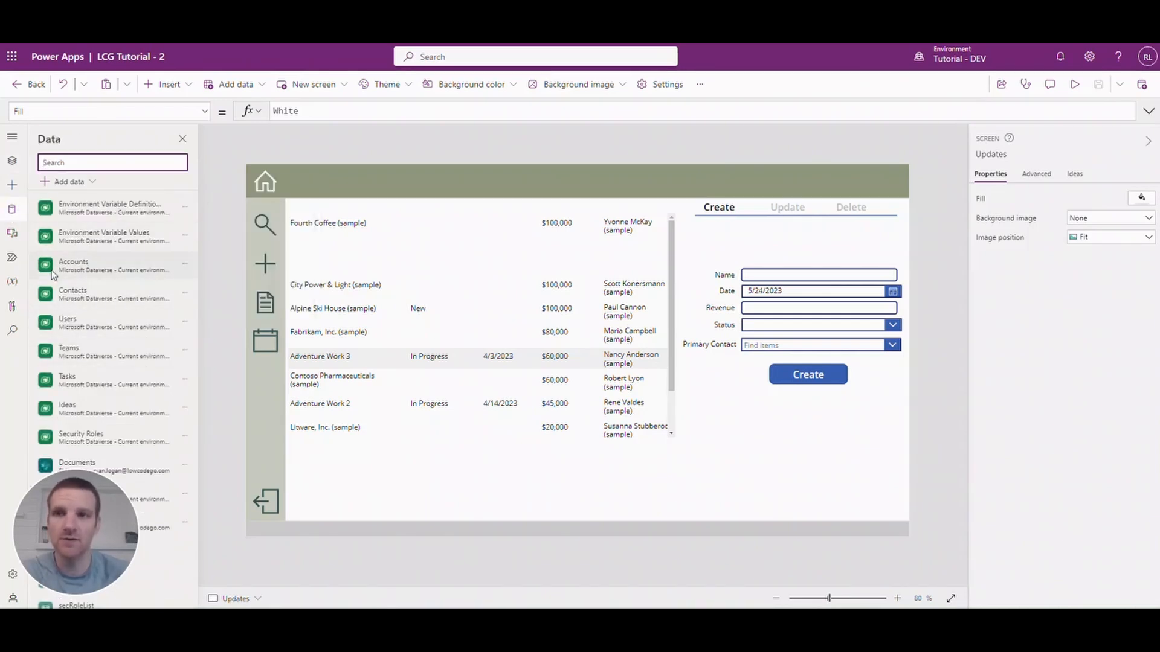
pyautogui.moveTo(72, 264)
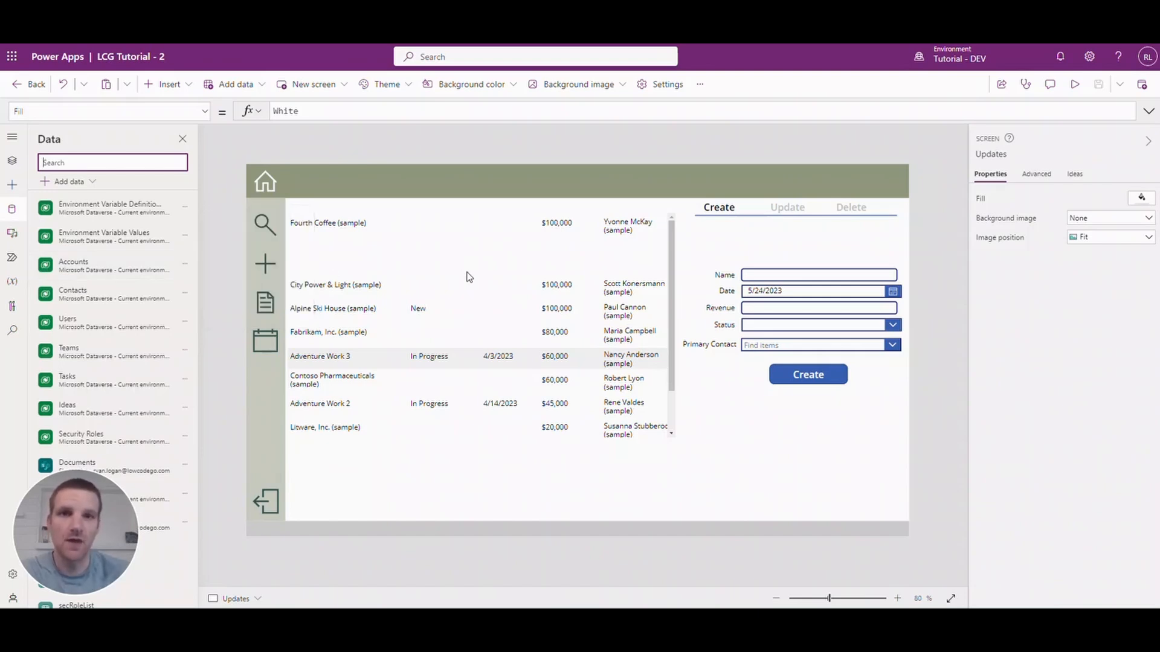
pyautogui.moveTo(413, 229)
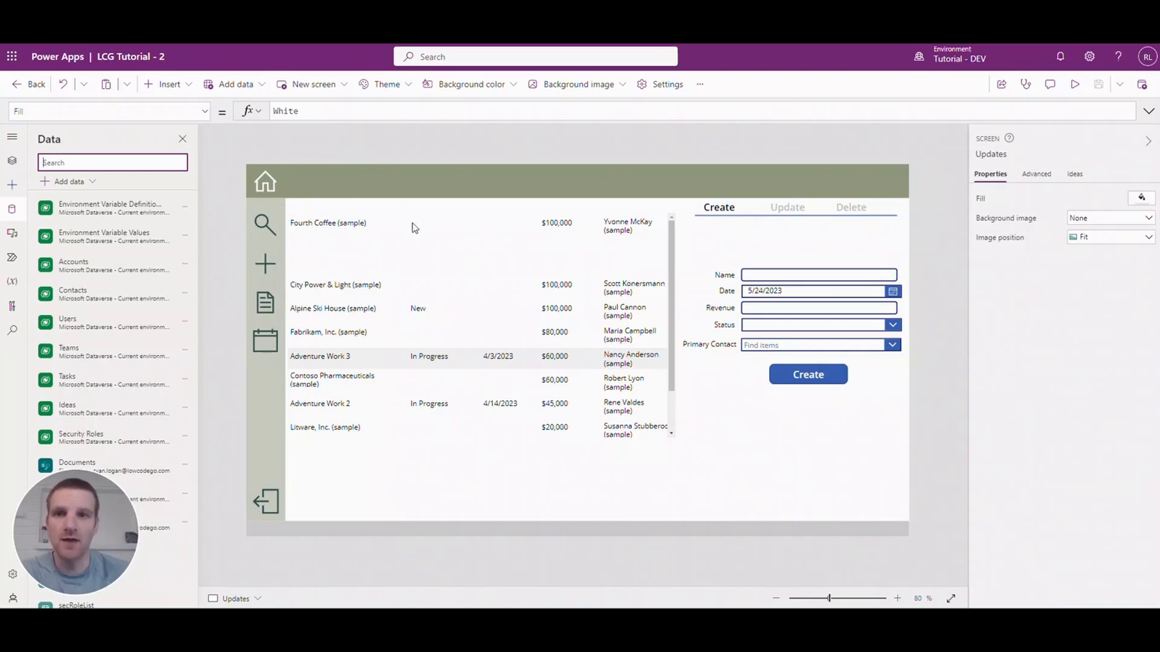
pyautogui.moveTo(515, 302)
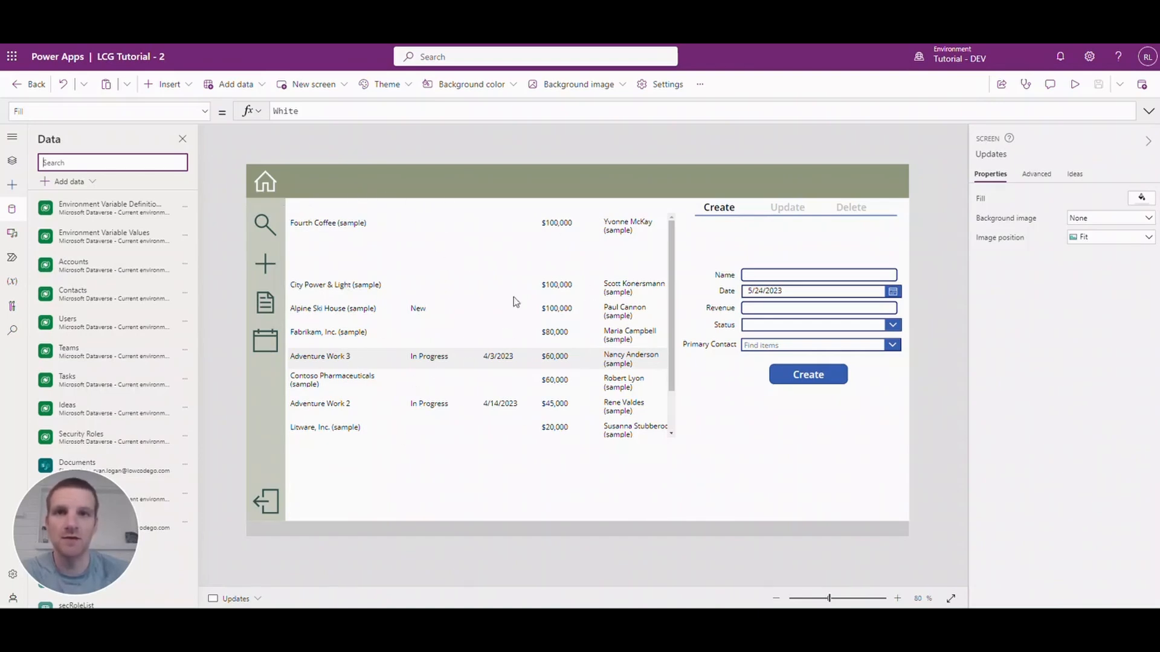
pyautogui.moveTo(415, 240)
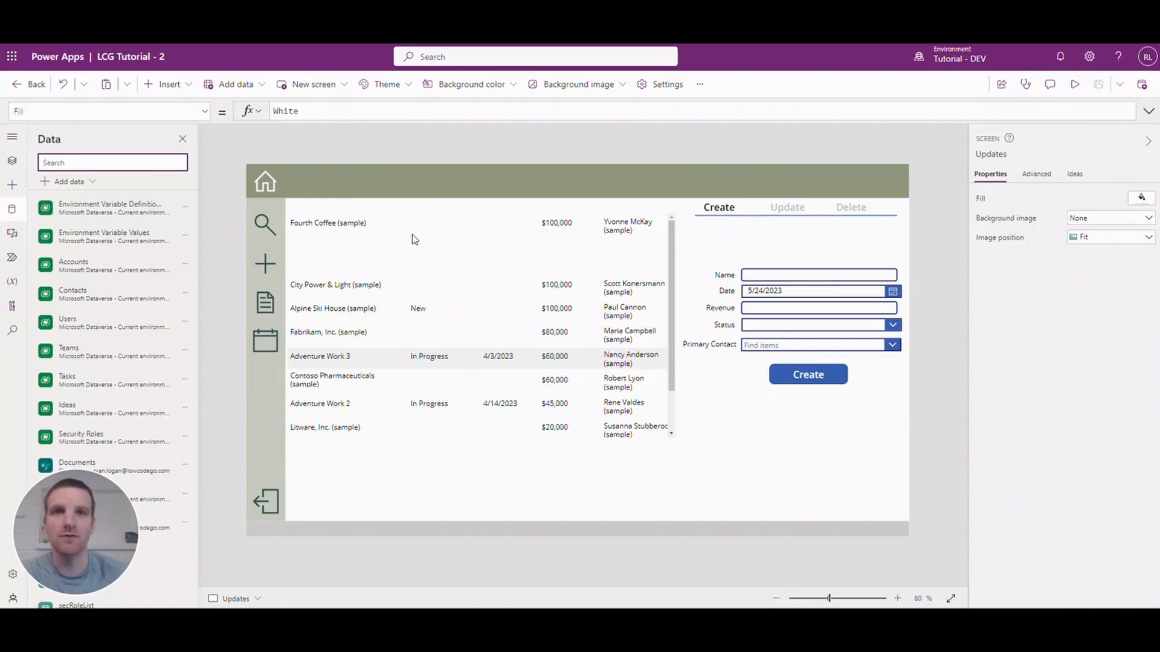
pyautogui.moveTo(347, 383)
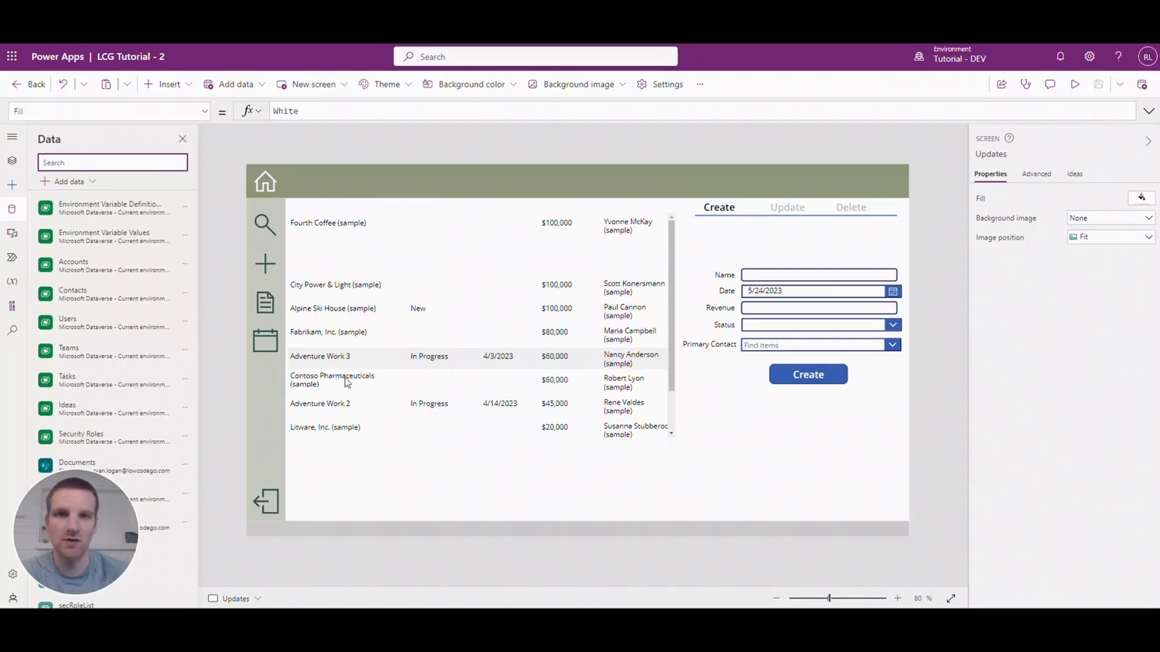
pyautogui.moveTo(426, 360)
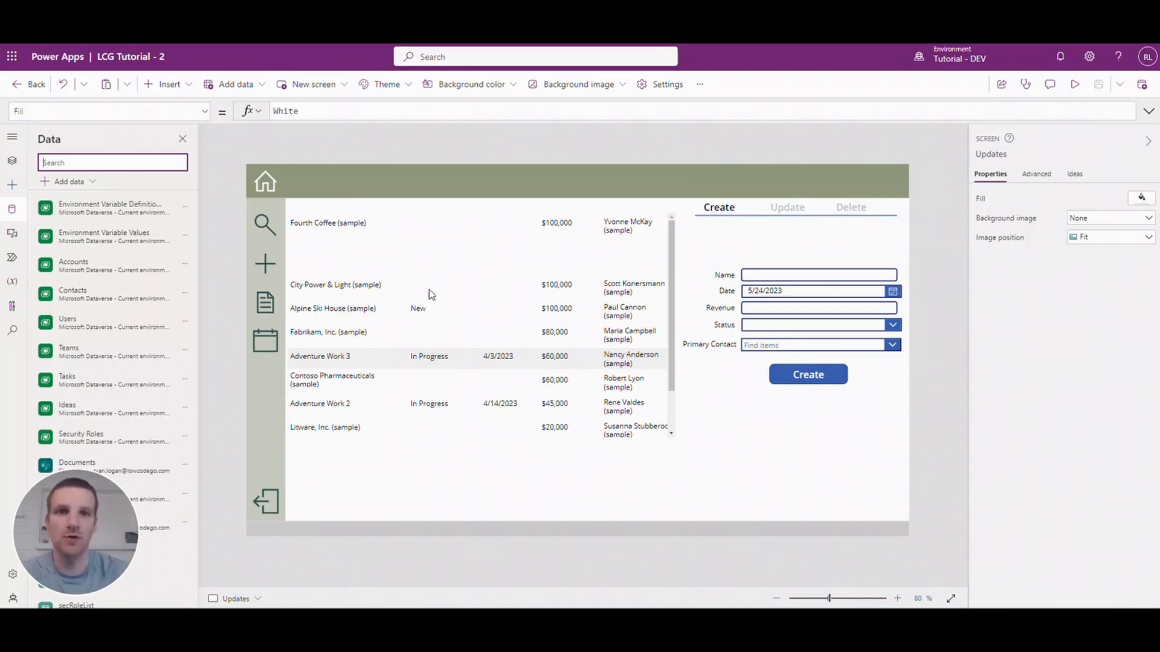
pyautogui.moveTo(703, 216)
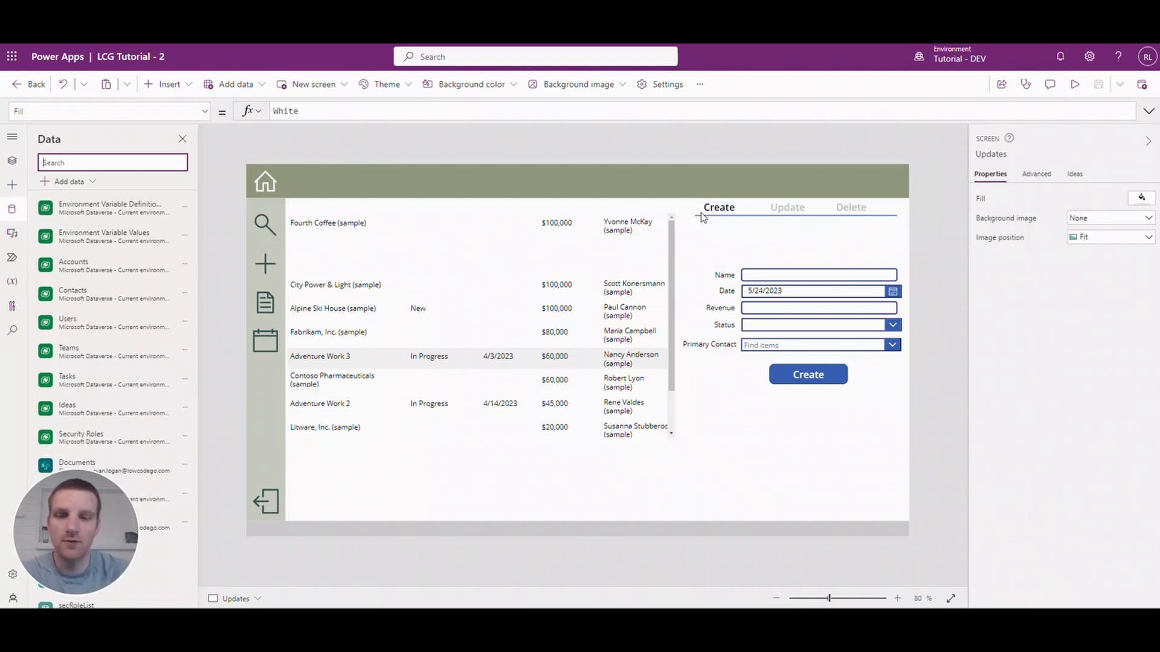
pyautogui.scroll(-3)
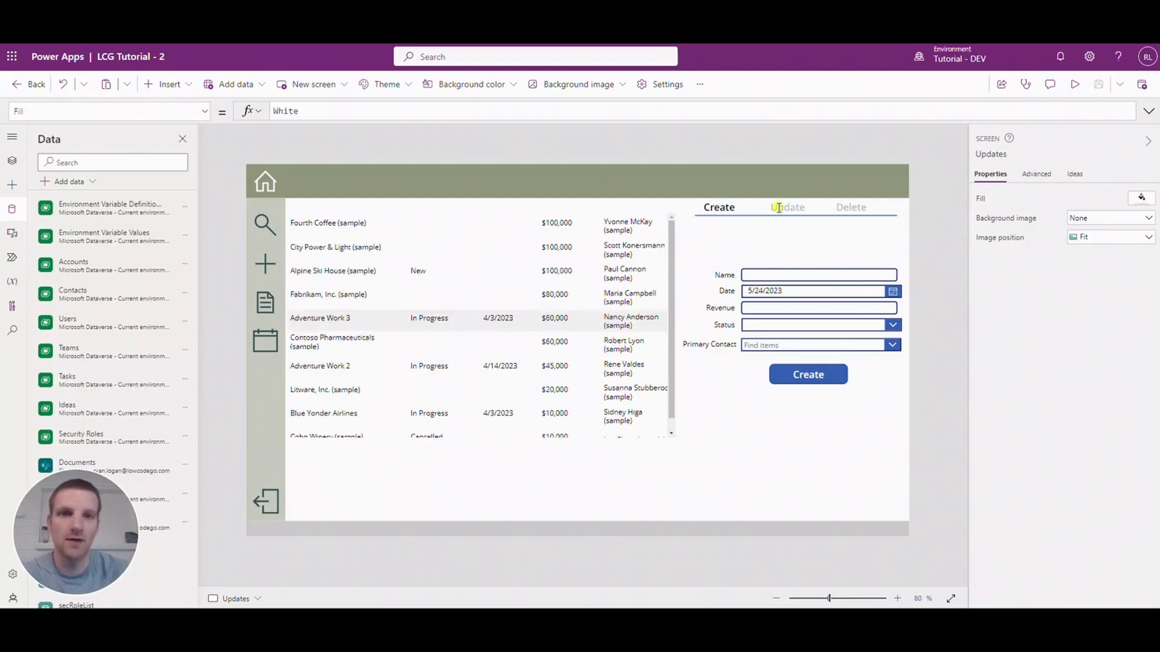
pyautogui.click(851, 207)
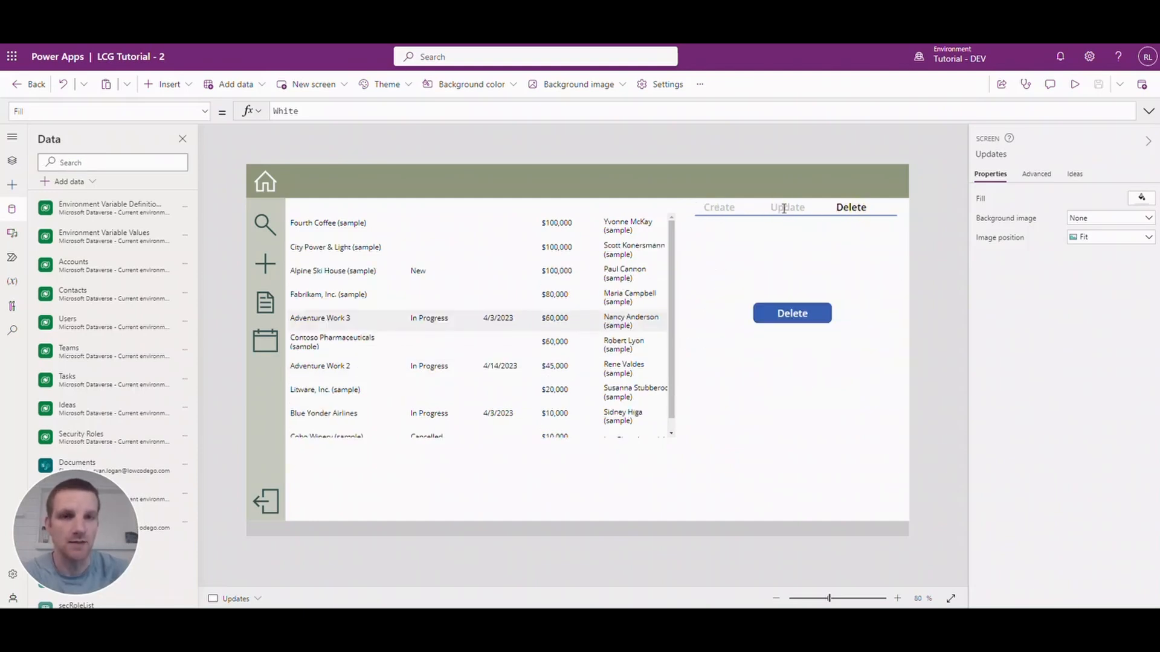
pyautogui.click(718, 207)
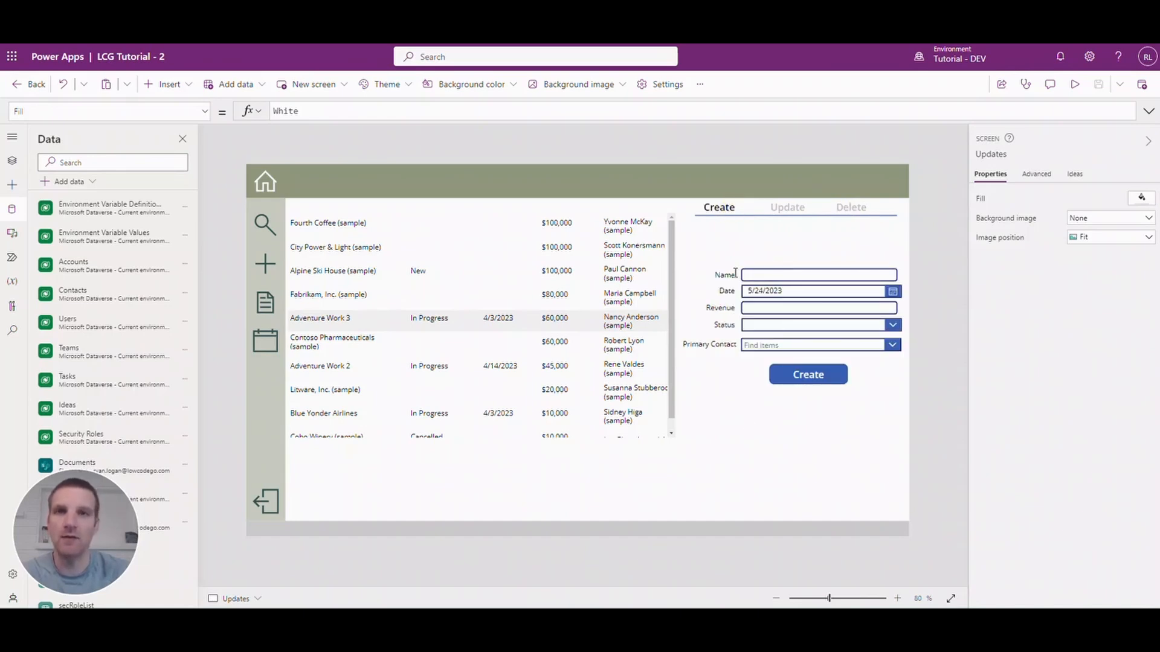
pyautogui.click(818, 274)
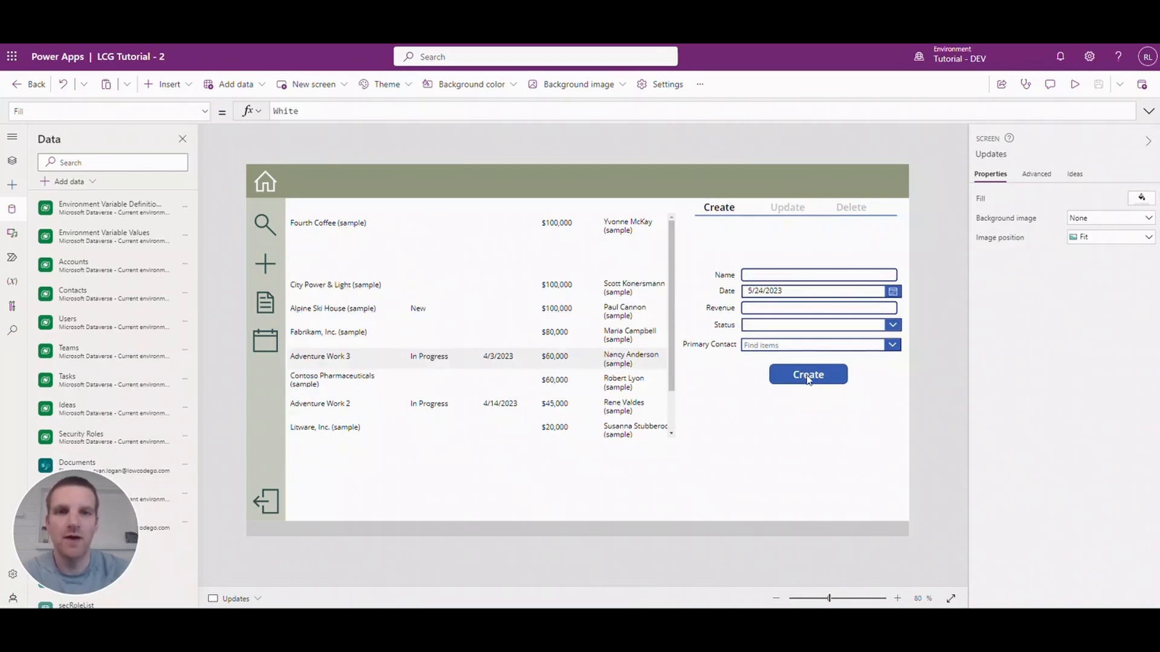
# Step: Select the Create button to reveal its Patch-to-Accounts OnSelect formula
pyautogui.click(808, 375)
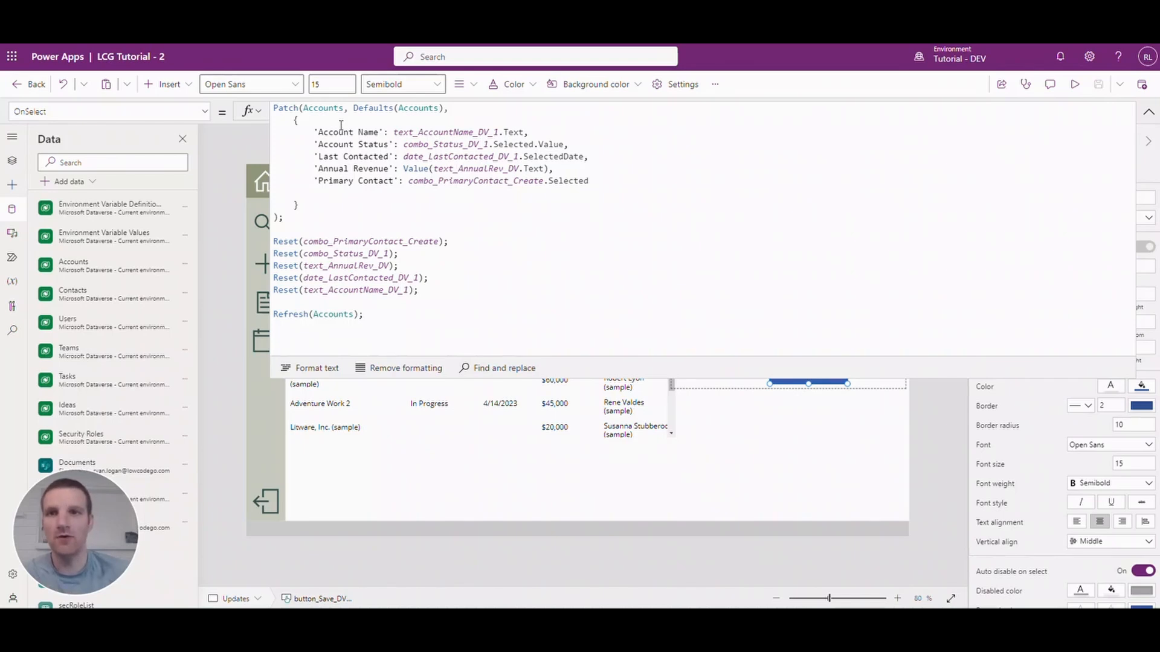
pyautogui.moveTo(281, 190)
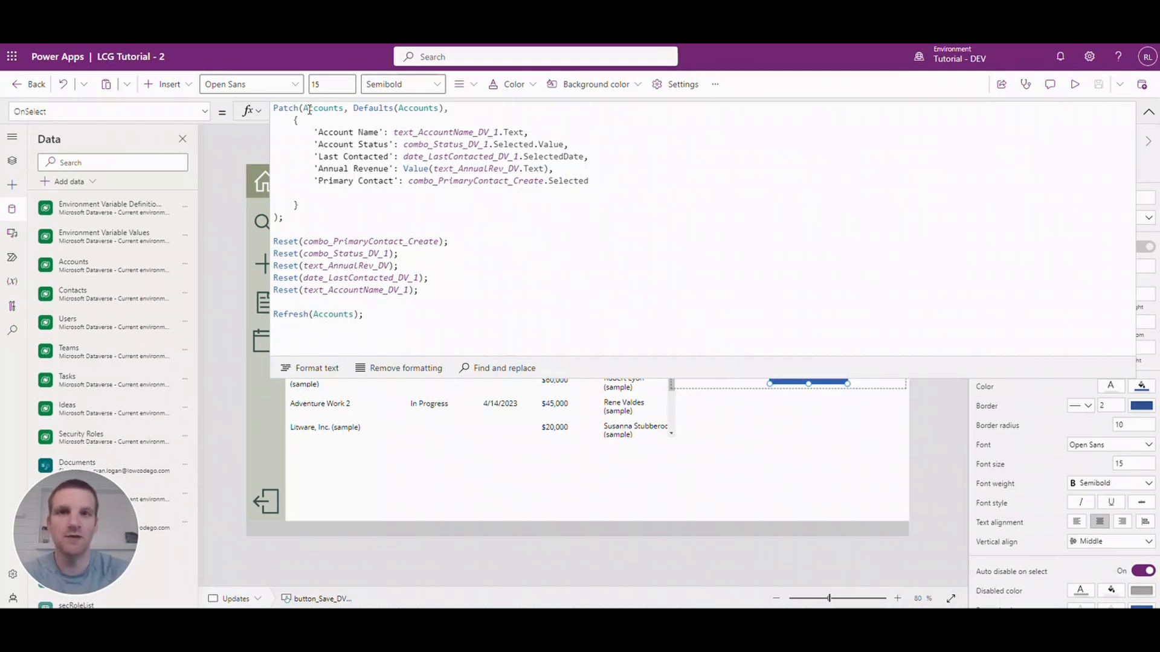
pyautogui.moveTo(321, 125)
pyautogui.write("'")
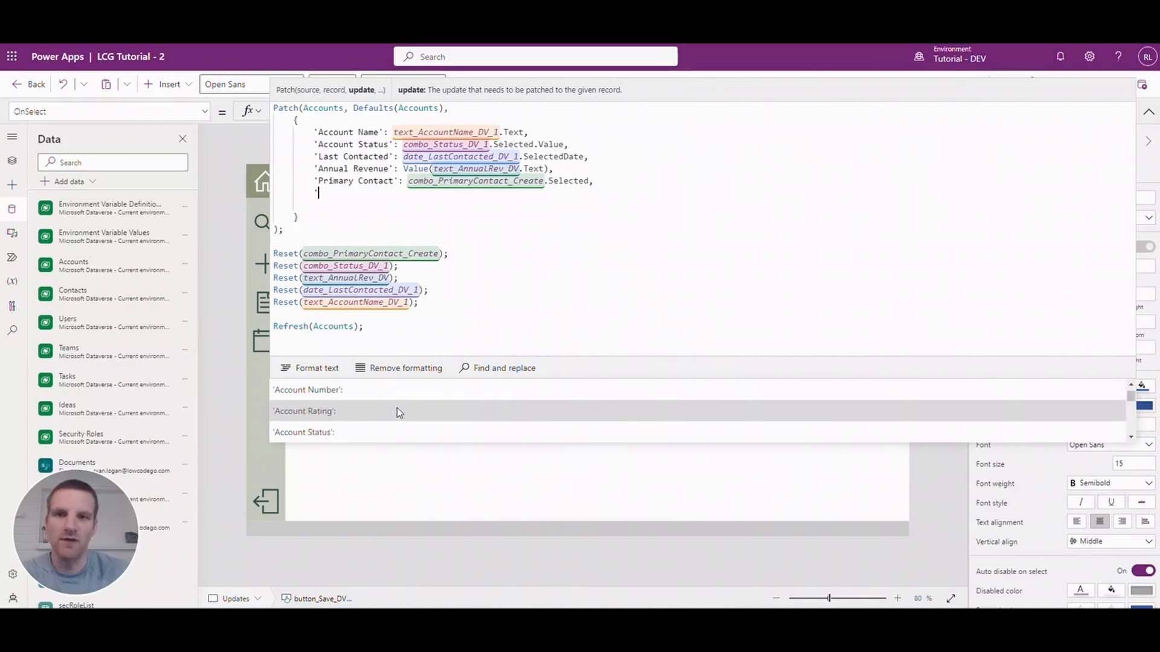
# Step: Retype .Selected.Value with a trailing comma after the Primary Contact field in the Patch record
pyautogui.scroll(-3)
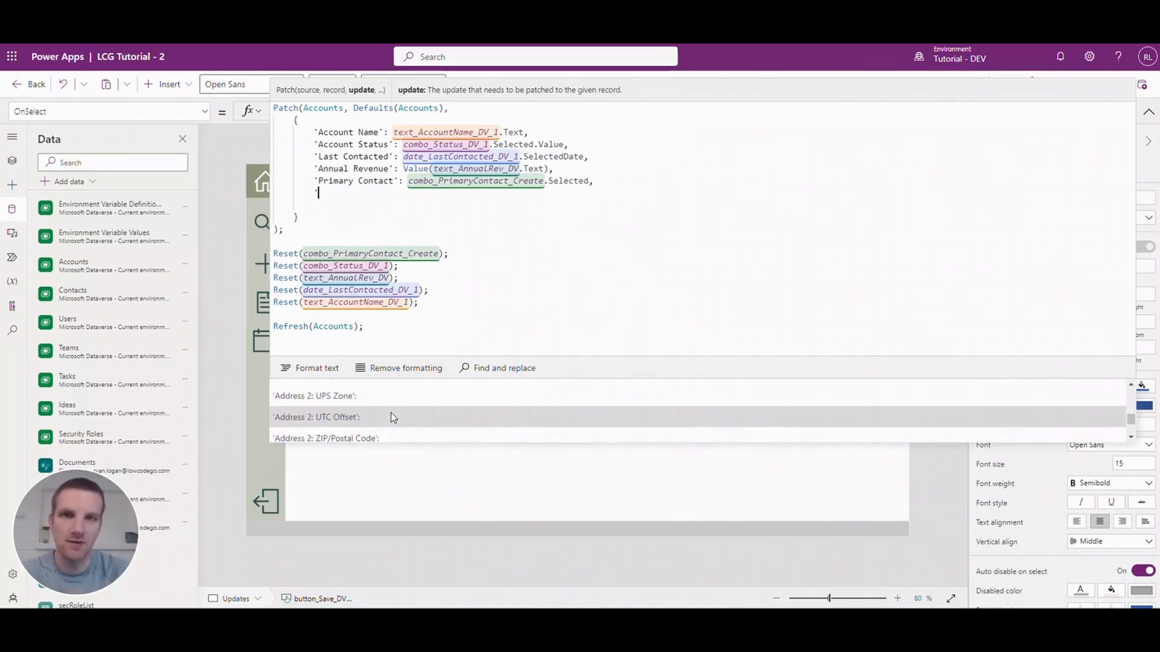
pyautogui.scroll(3)
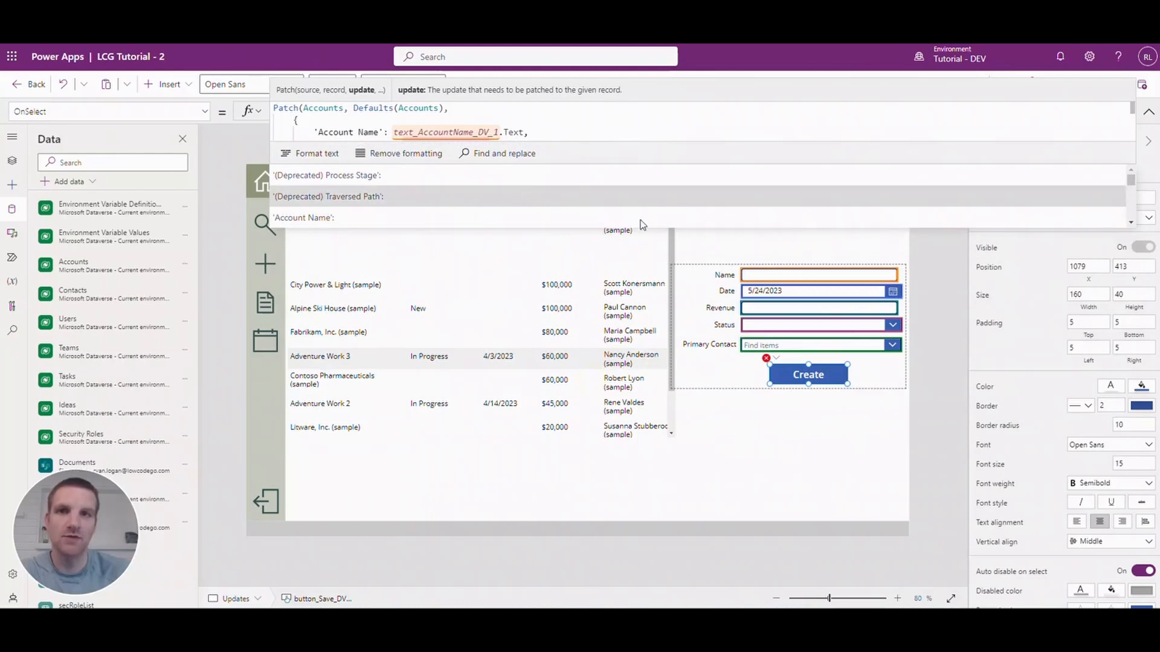
pyautogui.moveTo(587, 163)
pyautogui.write("'Account Status': combo_Status_DV_1.Selected.")
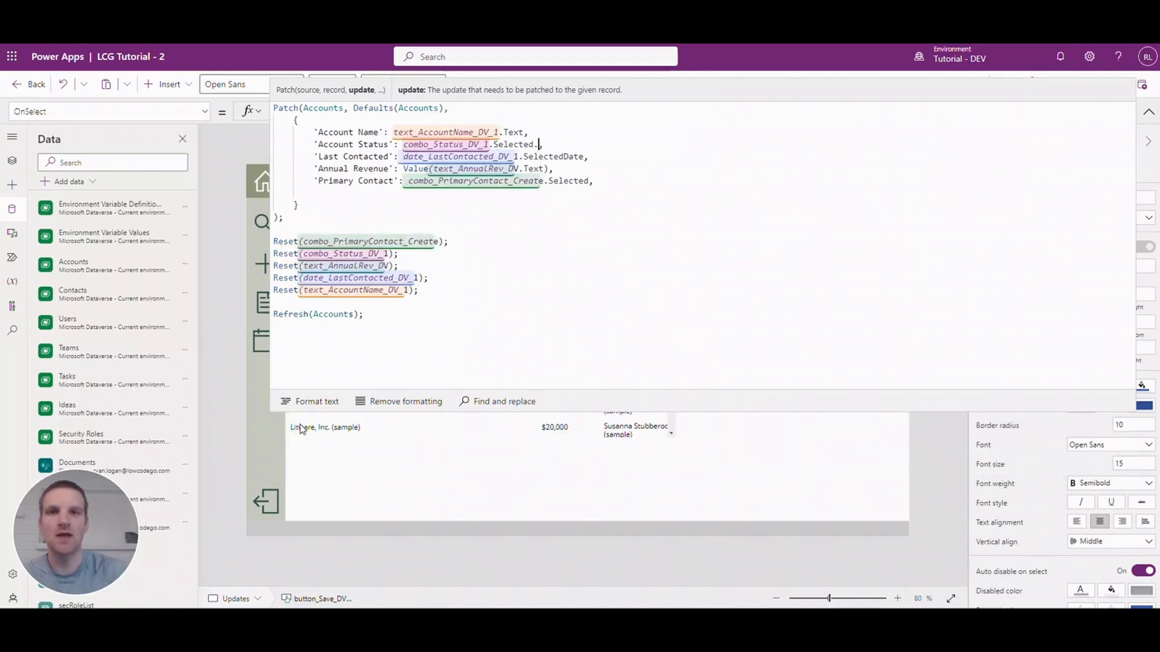
pyautogui.write('Value,')
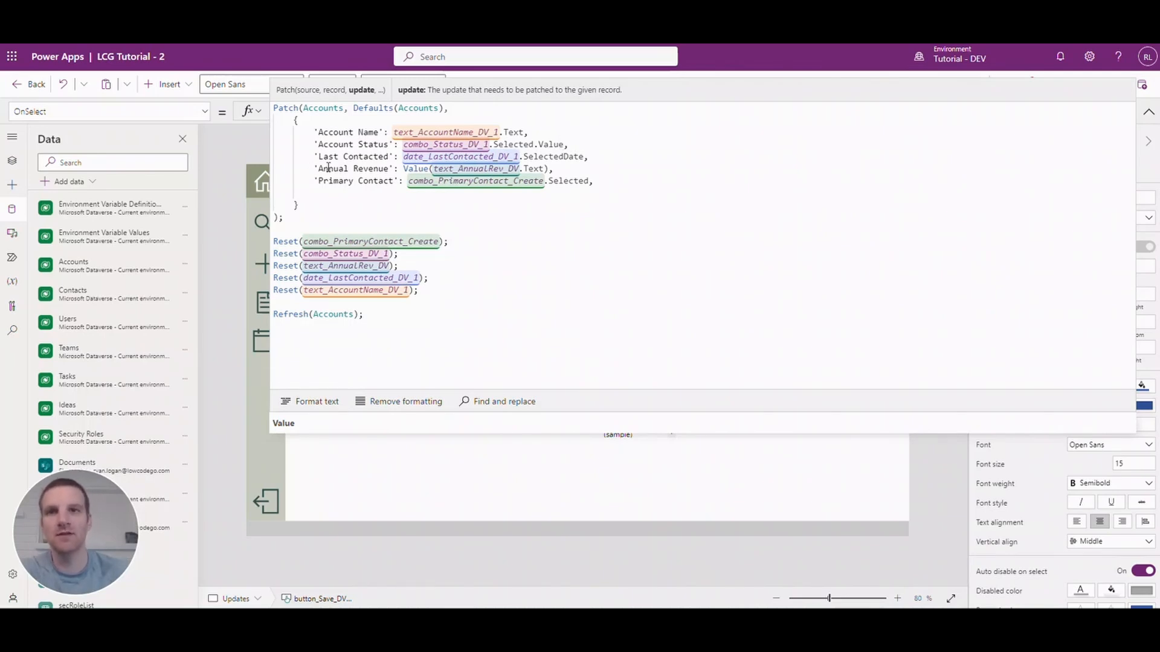
pyautogui.moveTo(449, 181)
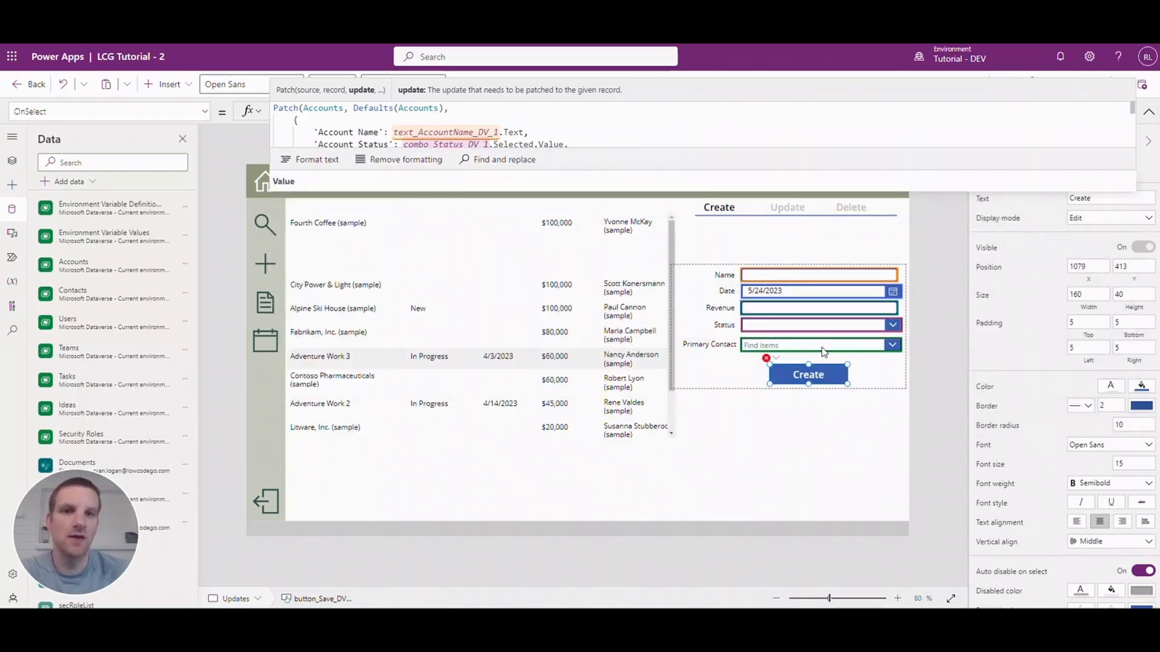
# Step: Check the Primary Contact picker draws from the Contacts table, then reselect the Create button
pyautogui.click(798, 344)
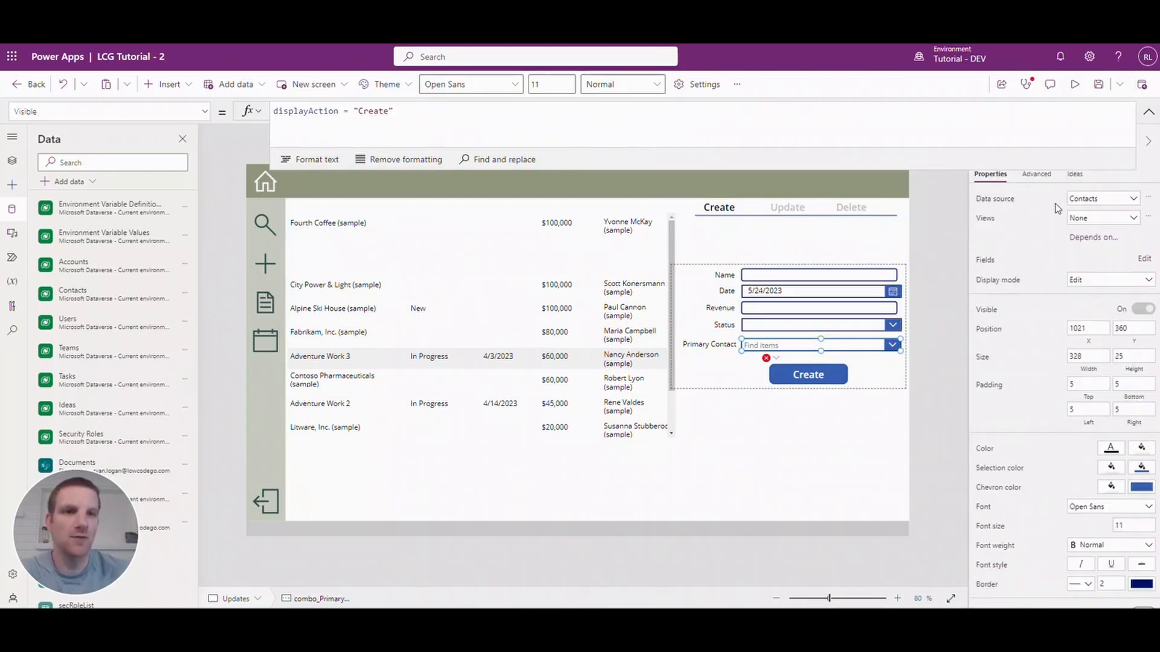
pyautogui.moveTo(994, 198)
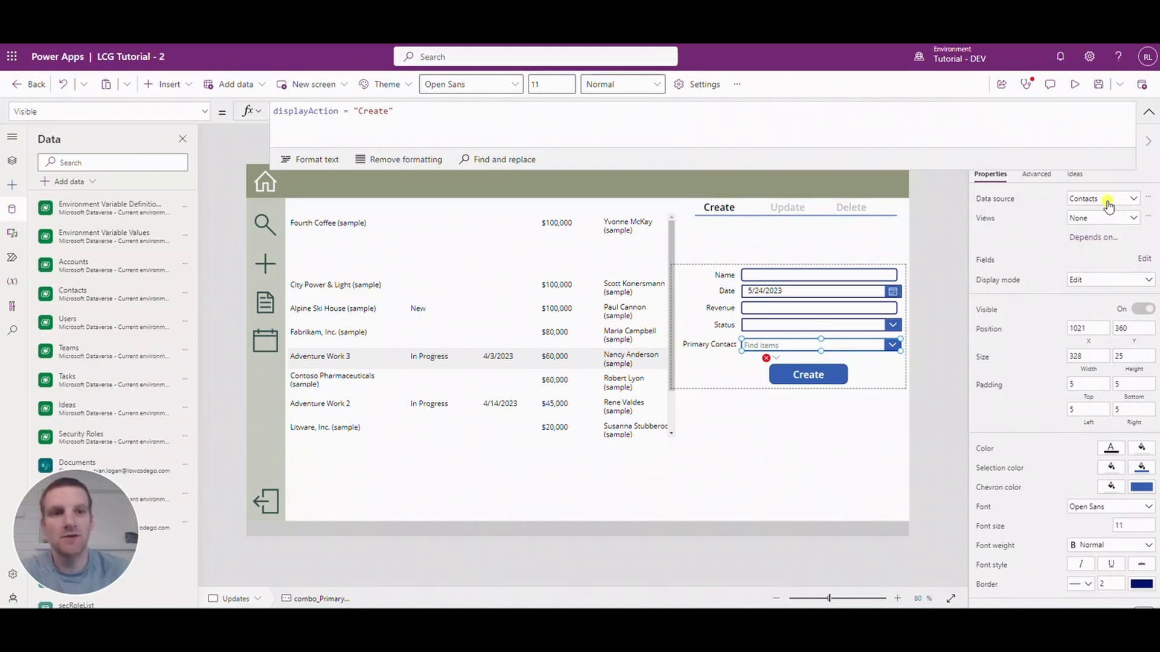
pyautogui.click(1101, 198)
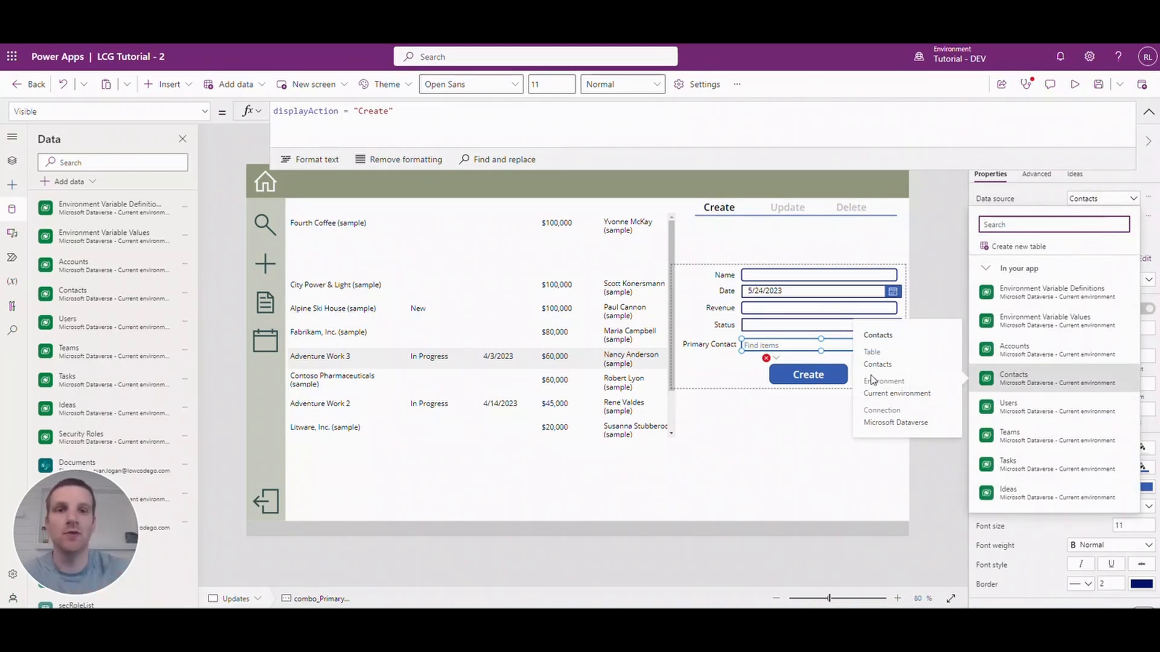
pyautogui.click(808, 374)
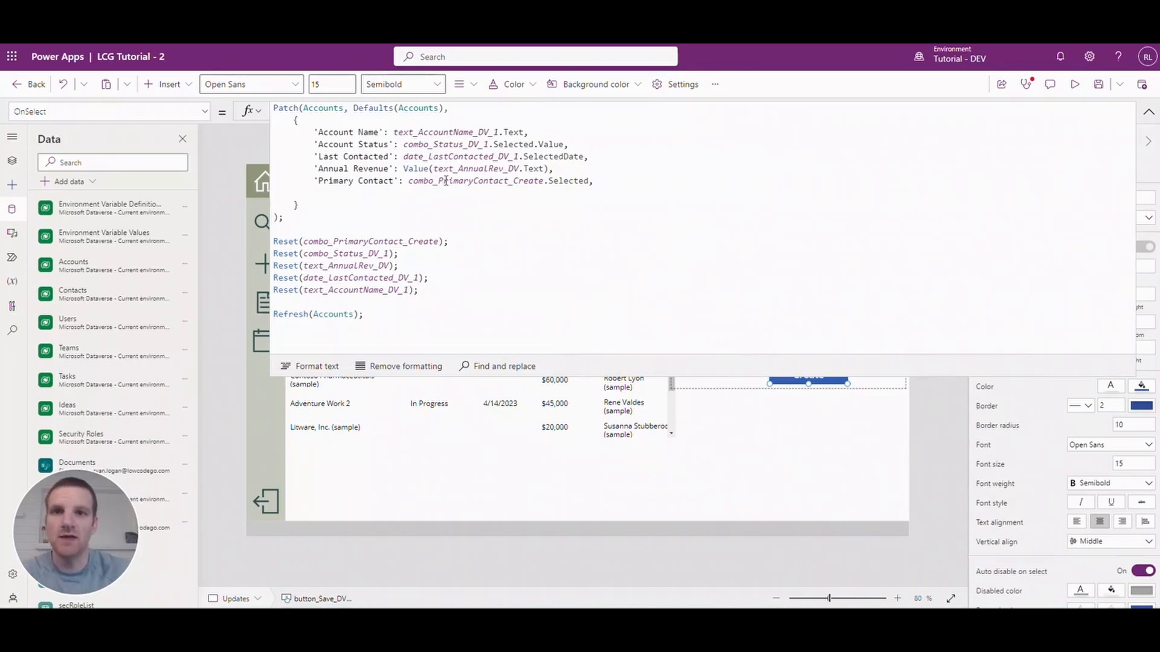
# Step: Remove the trailing comma after combo_PrimaryContact_Create.Selected in the Patch formula
pyautogui.click(589, 180)
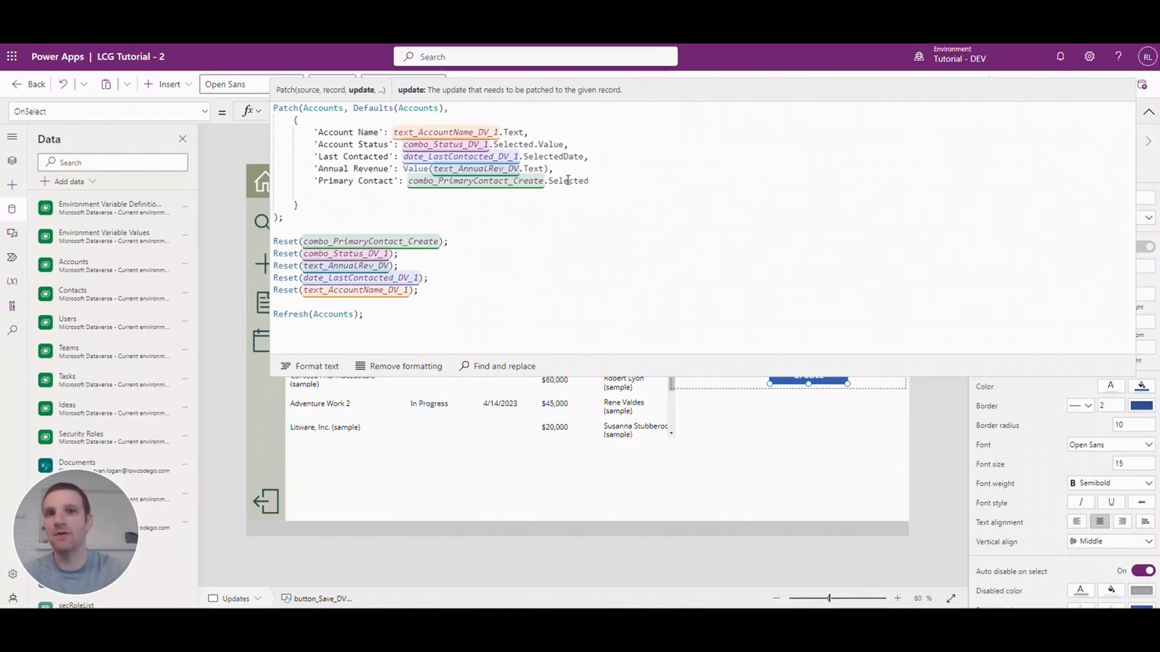
pyautogui.click(588, 180)
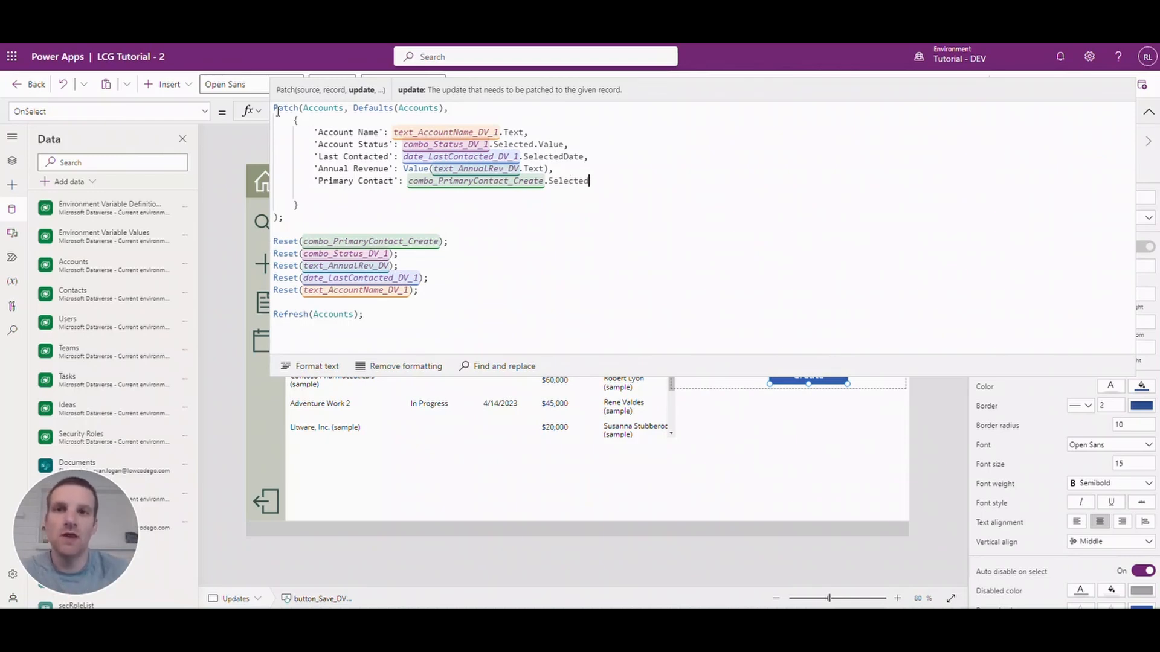
pyautogui.moveTo(313, 230)
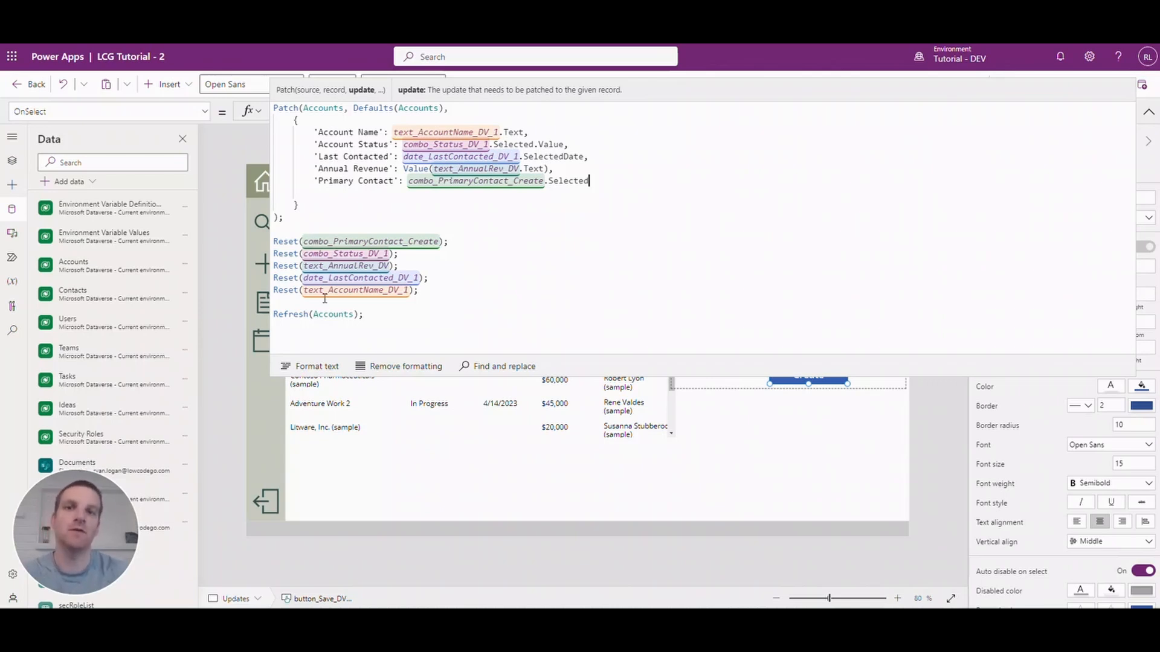
pyautogui.moveTo(466, 161)
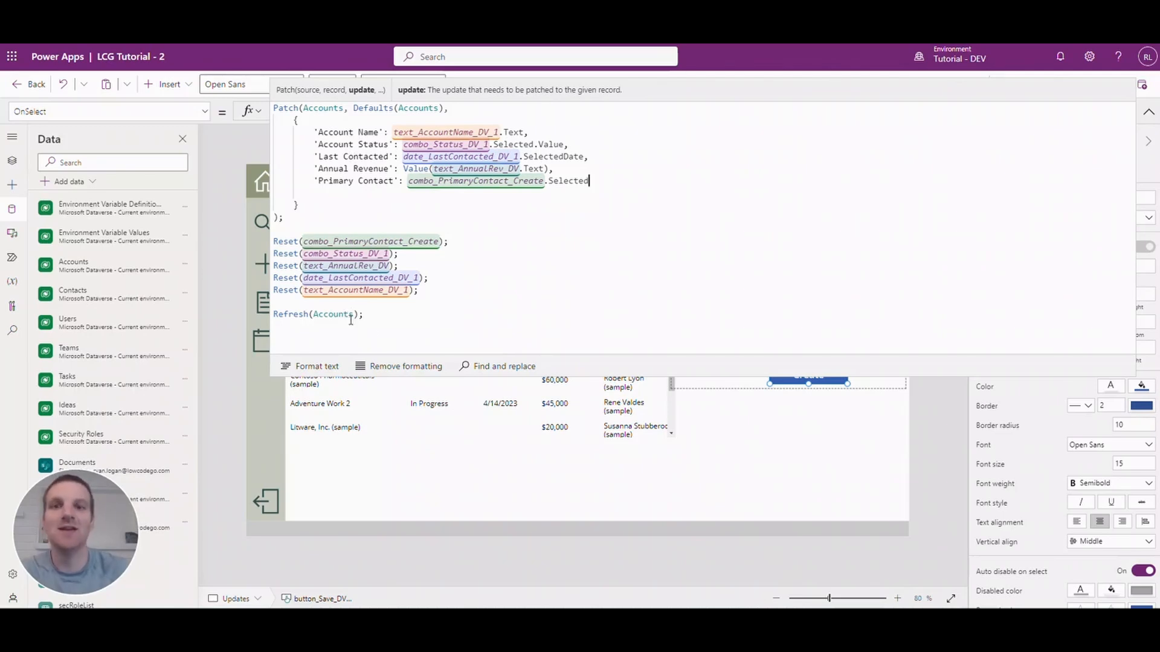
pyautogui.moveTo(510, 374)
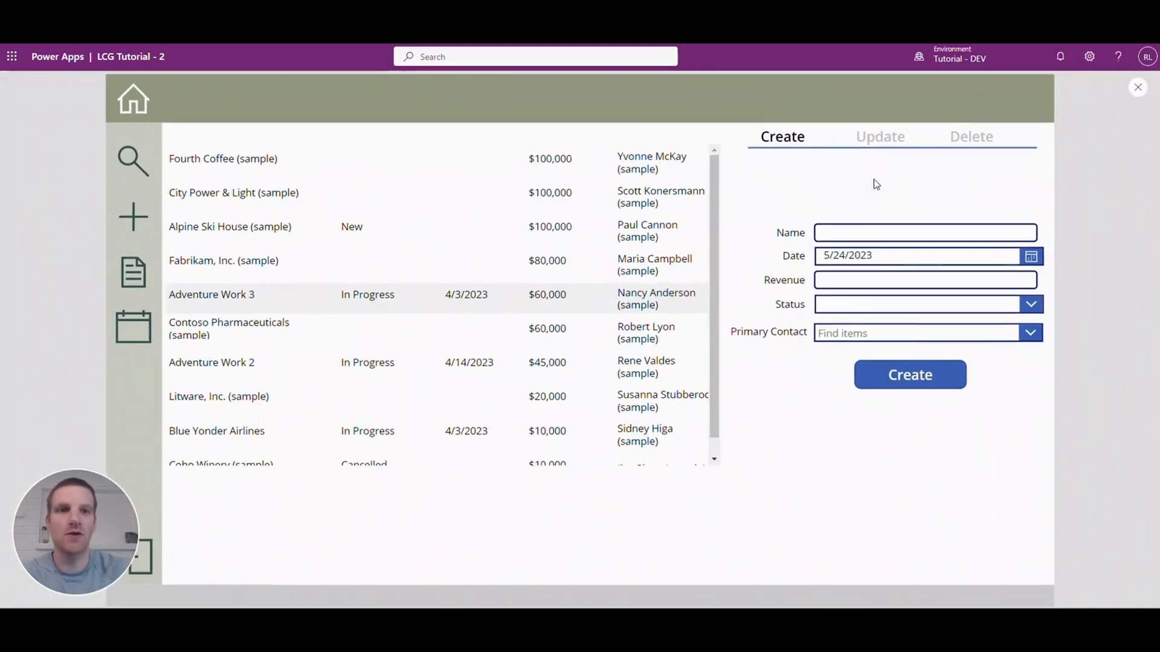
# Step: Create a Test Demo account: 5/23/2023, $140,000, New, Yvonne McKay, and submit it
pyautogui.write('Test')
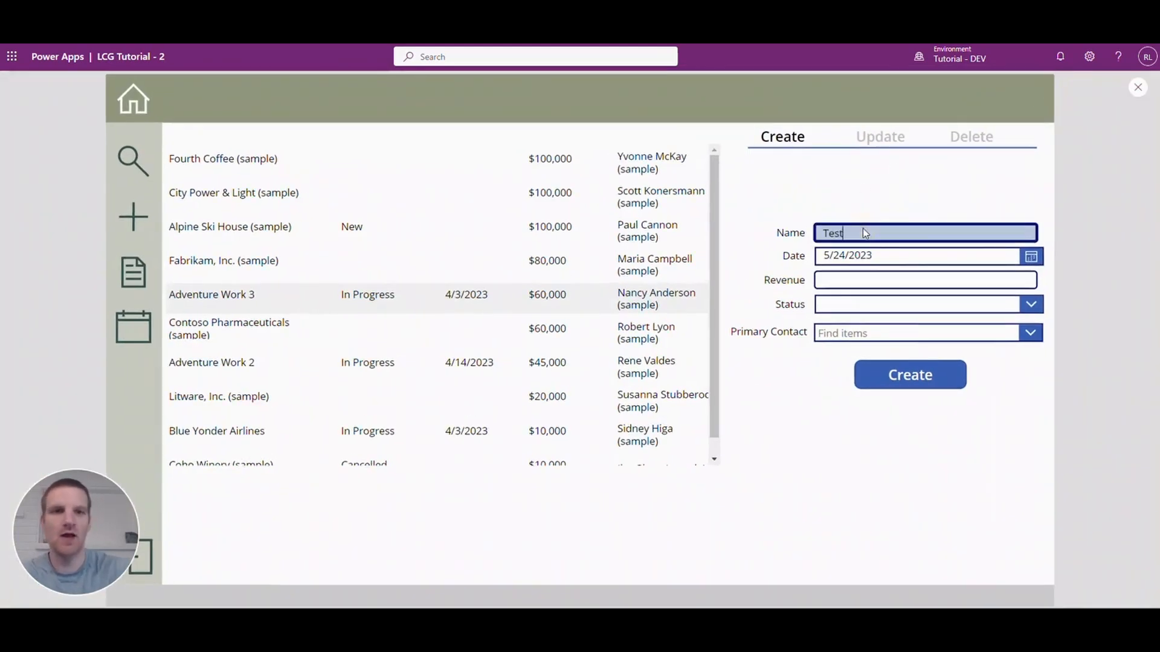
pyautogui.write('Demo')
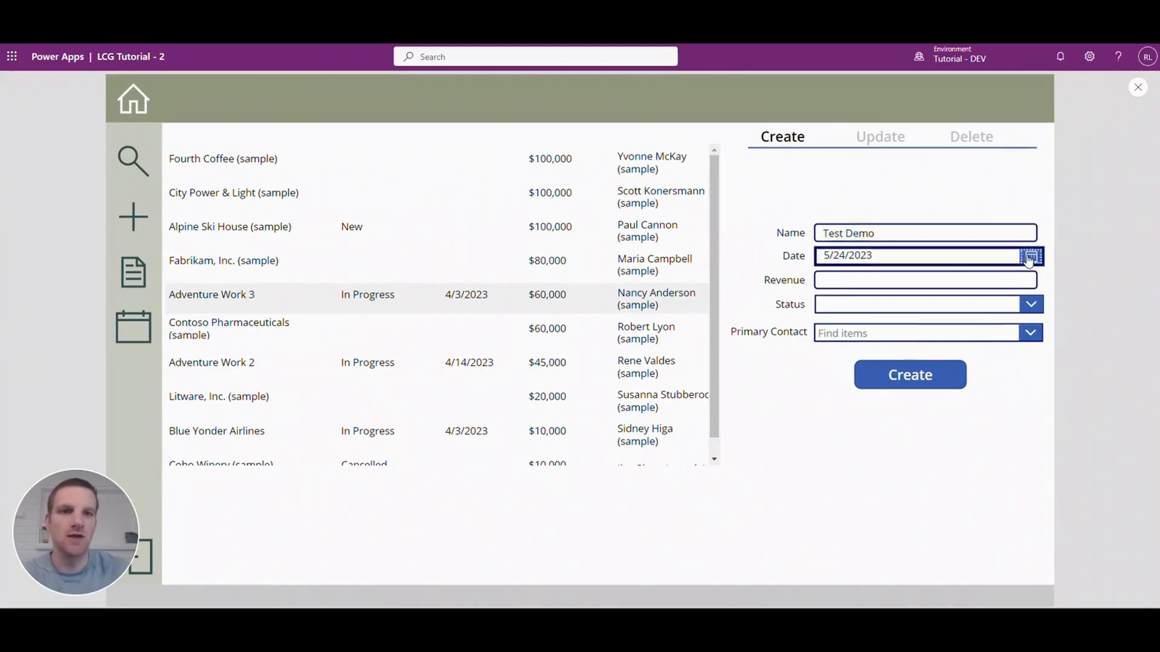
pyautogui.click(1031, 255)
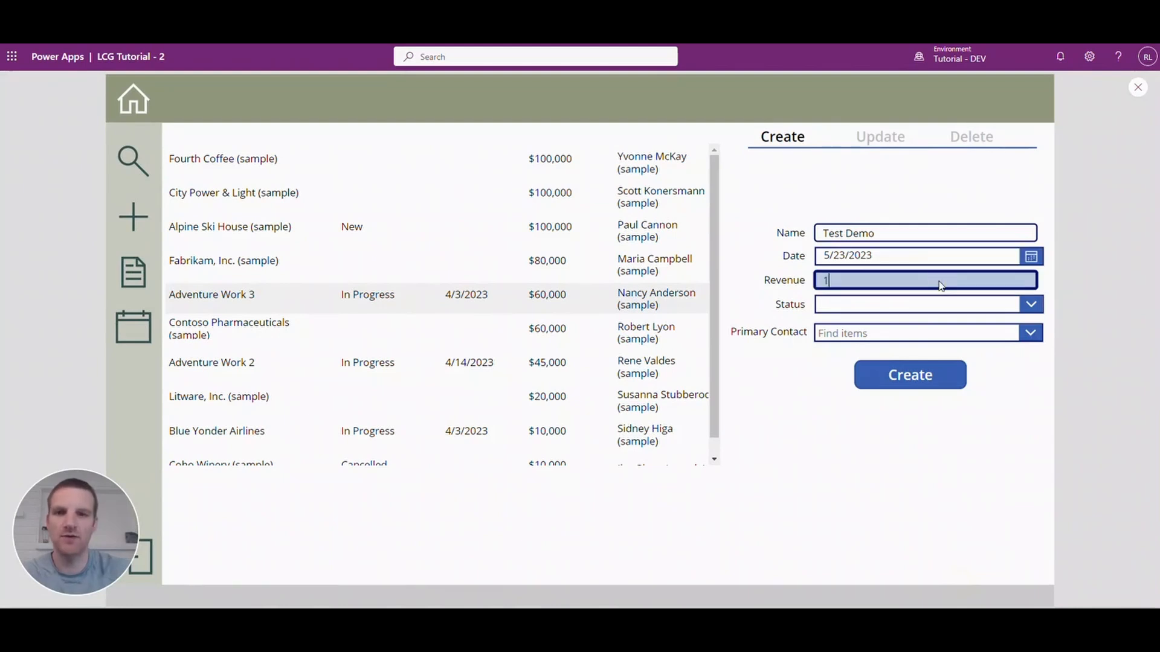
pyautogui.write('40000')
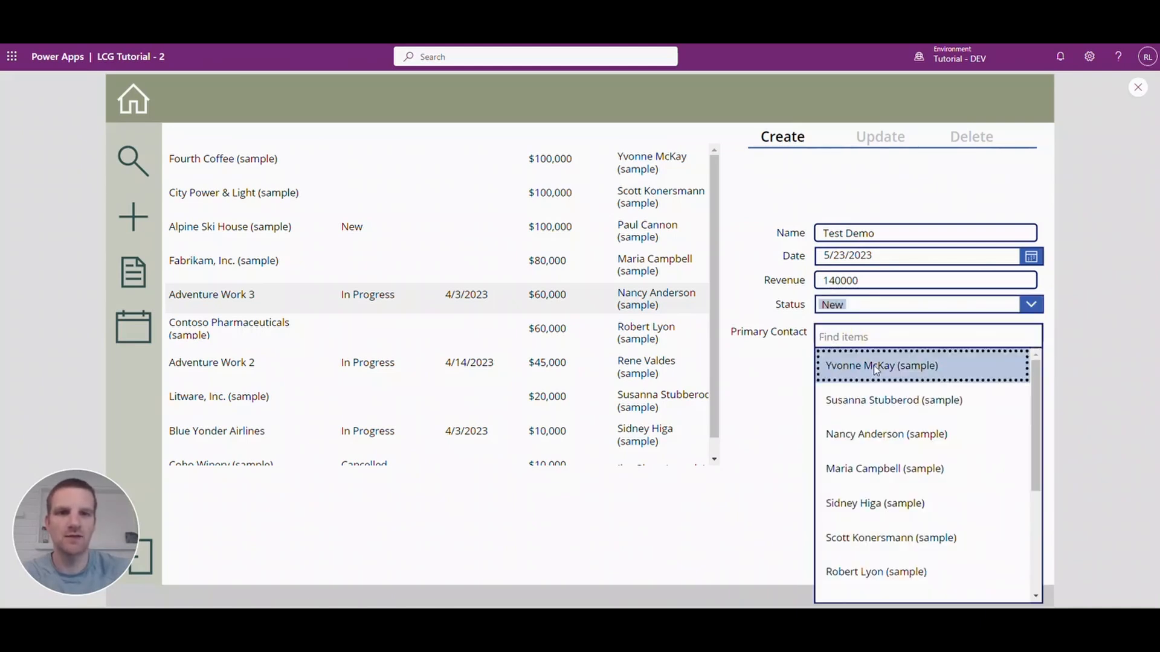
pyautogui.click(880, 365)
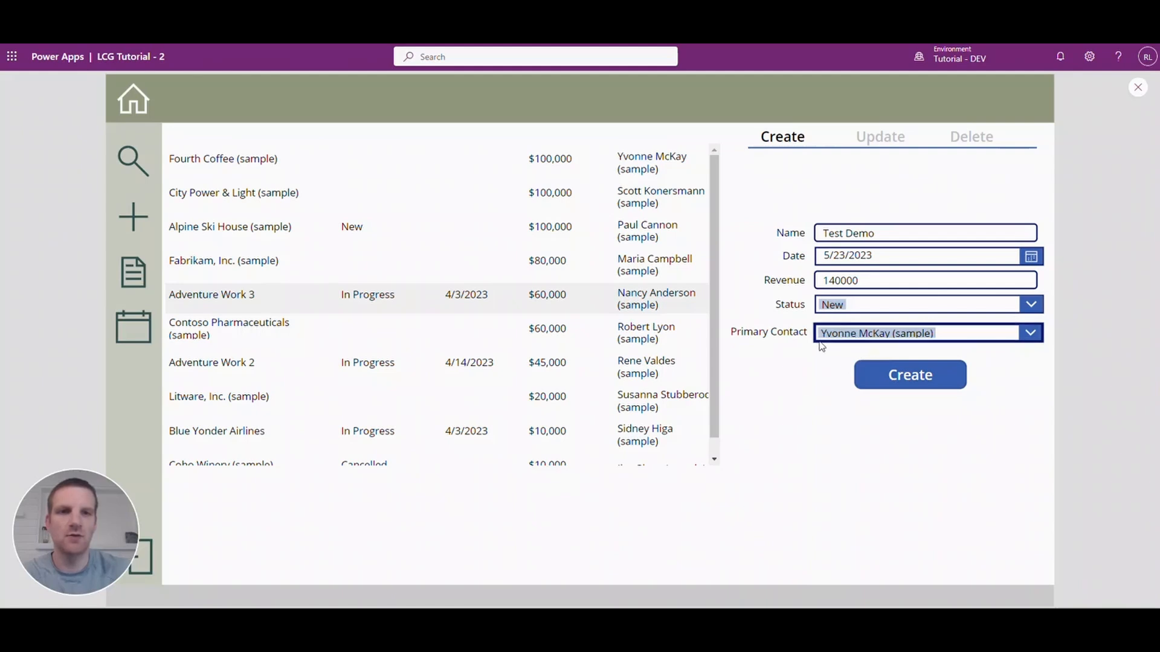
pyautogui.moveTo(908, 382)
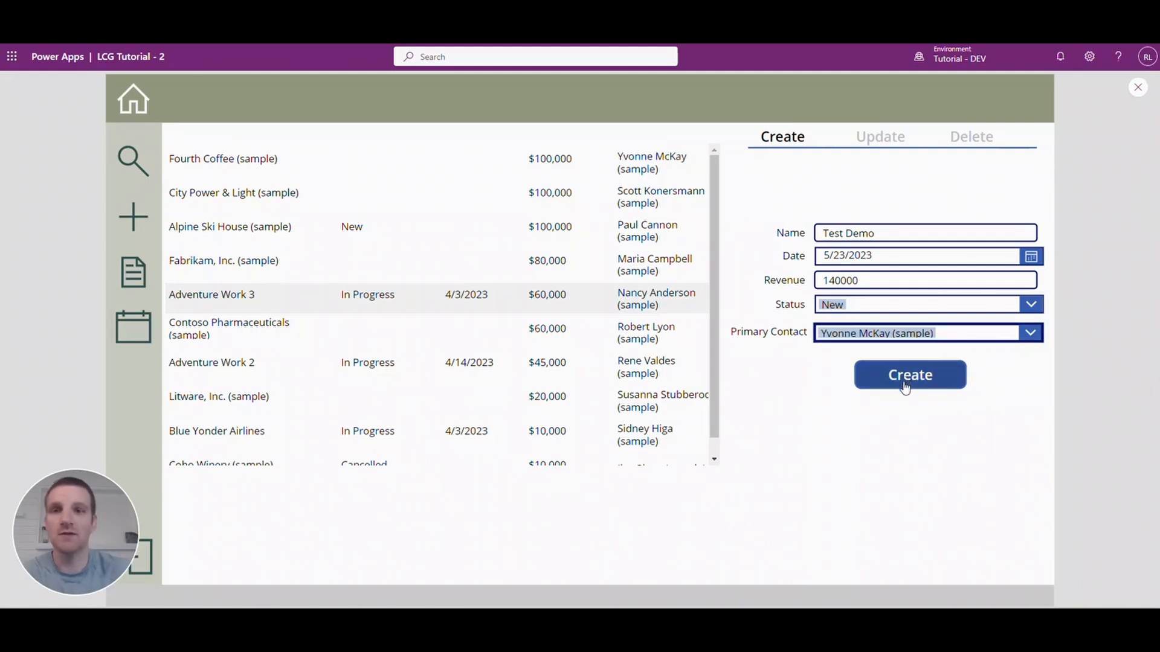
pyautogui.click(910, 374)
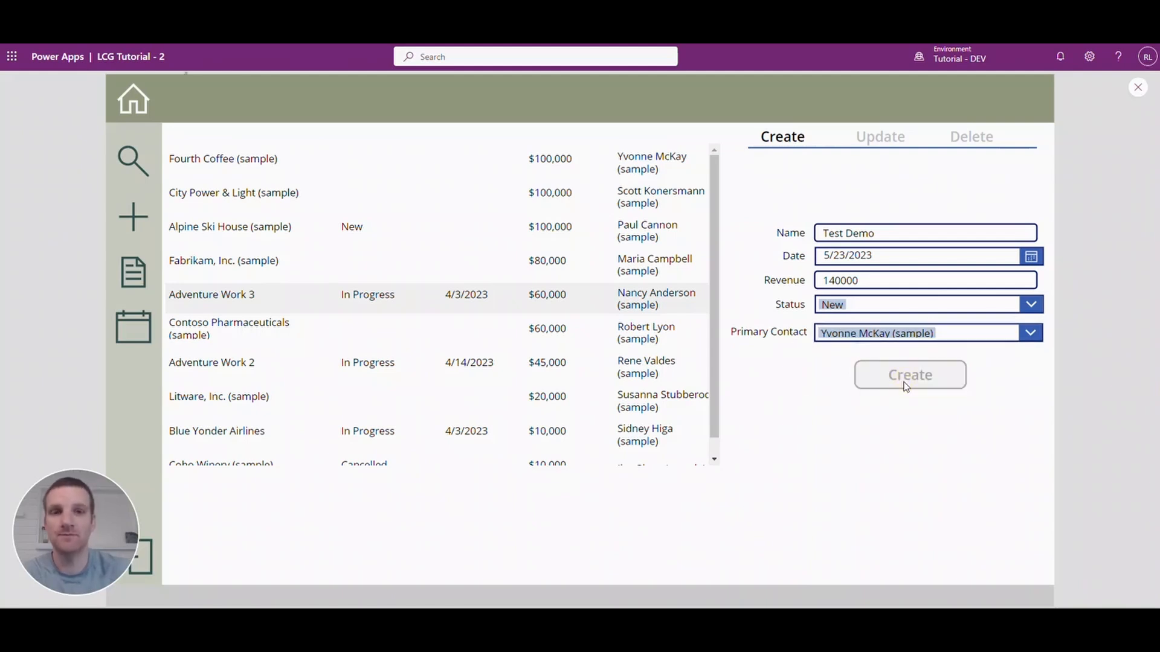
pyautogui.click(908, 375)
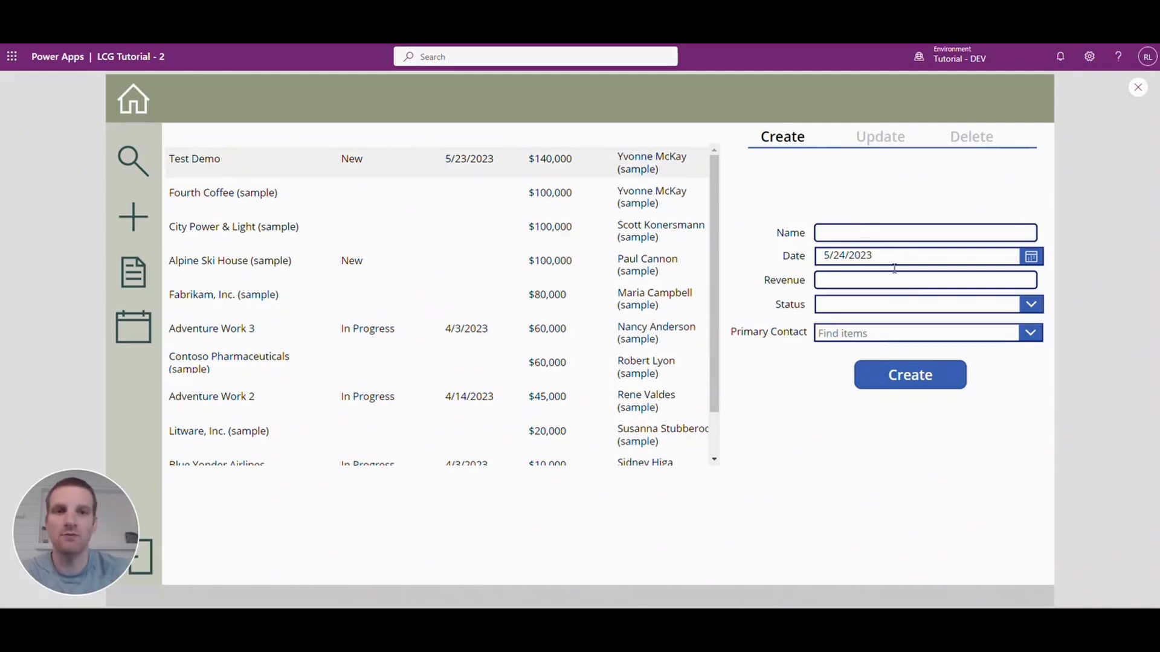
pyautogui.moveTo(842, 220)
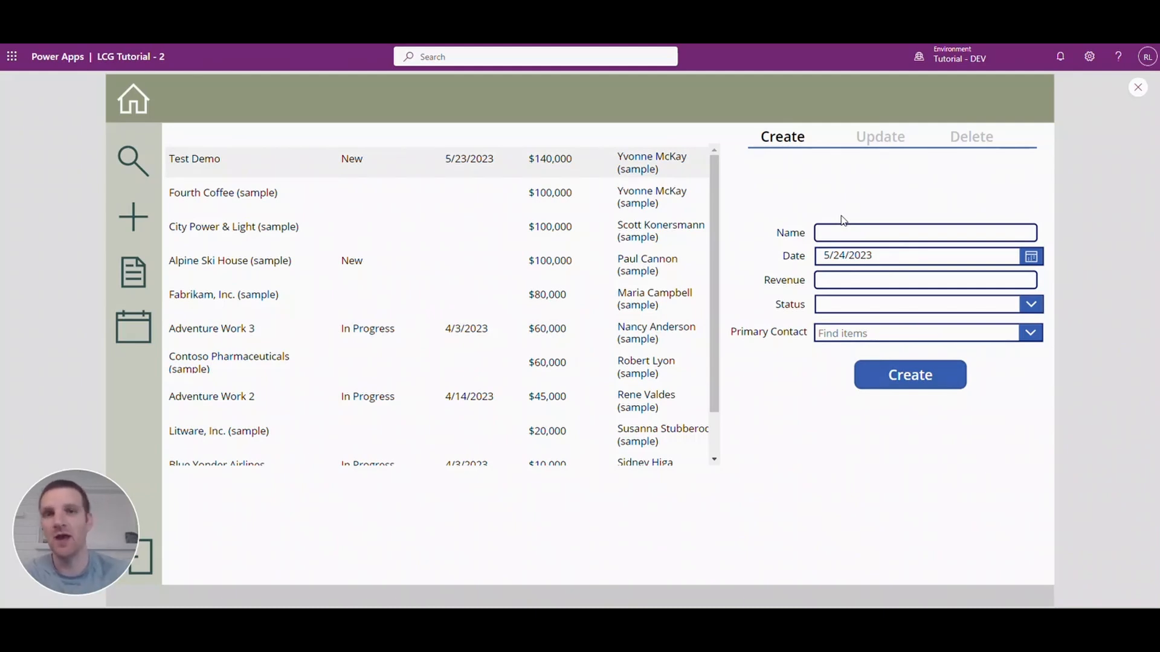
pyautogui.moveTo(872, 134)
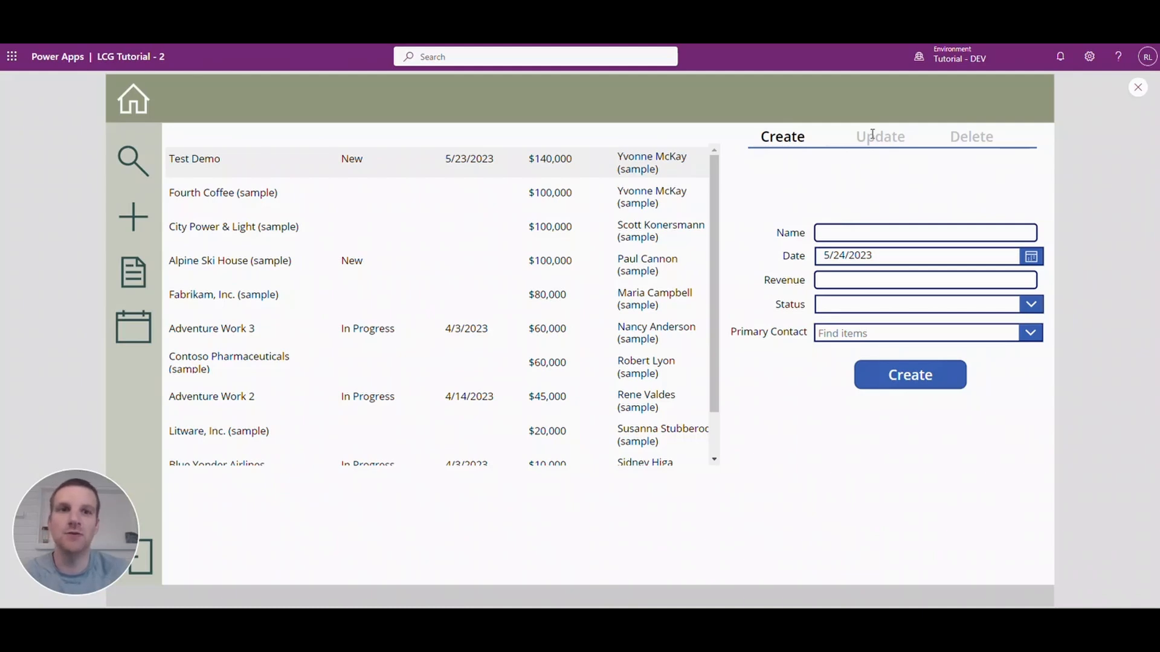
# Step: On the Update tab, load Fourth Coffee, Adventure Work 3 and Test Demo into the form
pyautogui.click(879, 136)
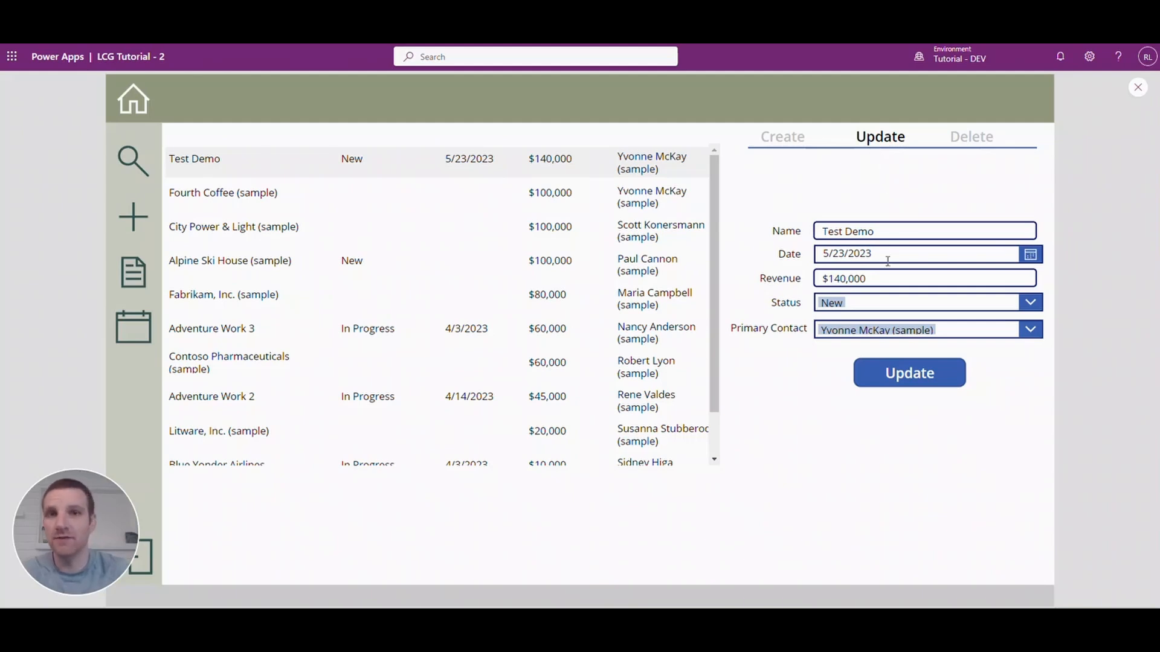
pyautogui.moveTo(917, 272)
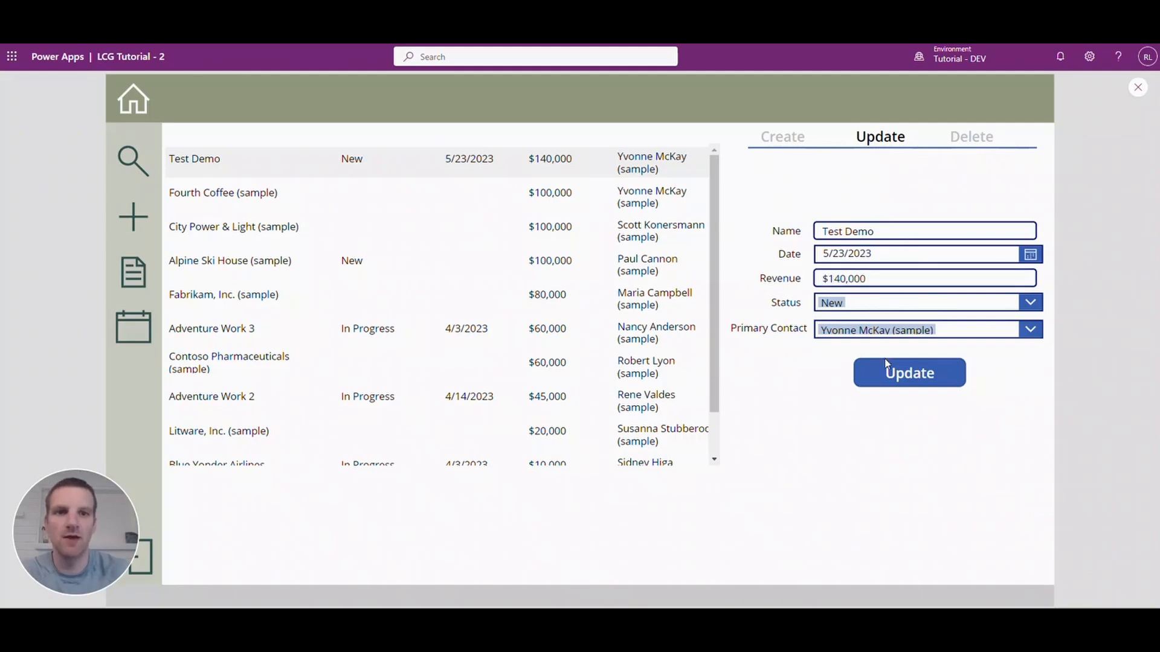
pyautogui.moveTo(436, 173)
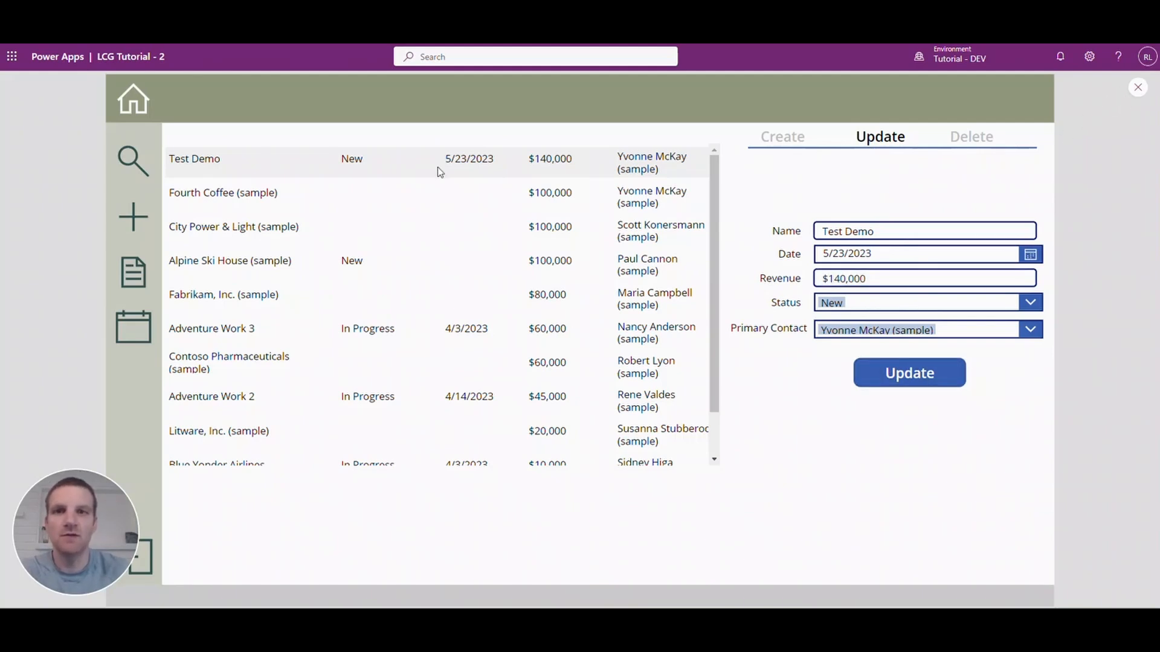
pyautogui.click(222, 192)
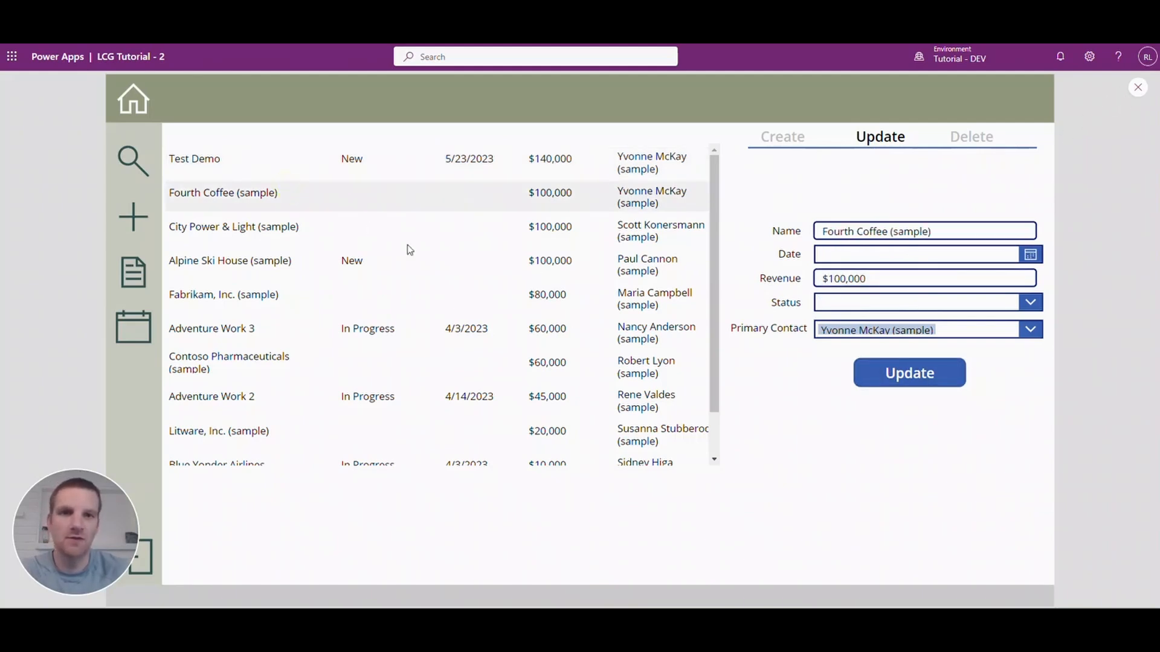
pyautogui.click(211, 328)
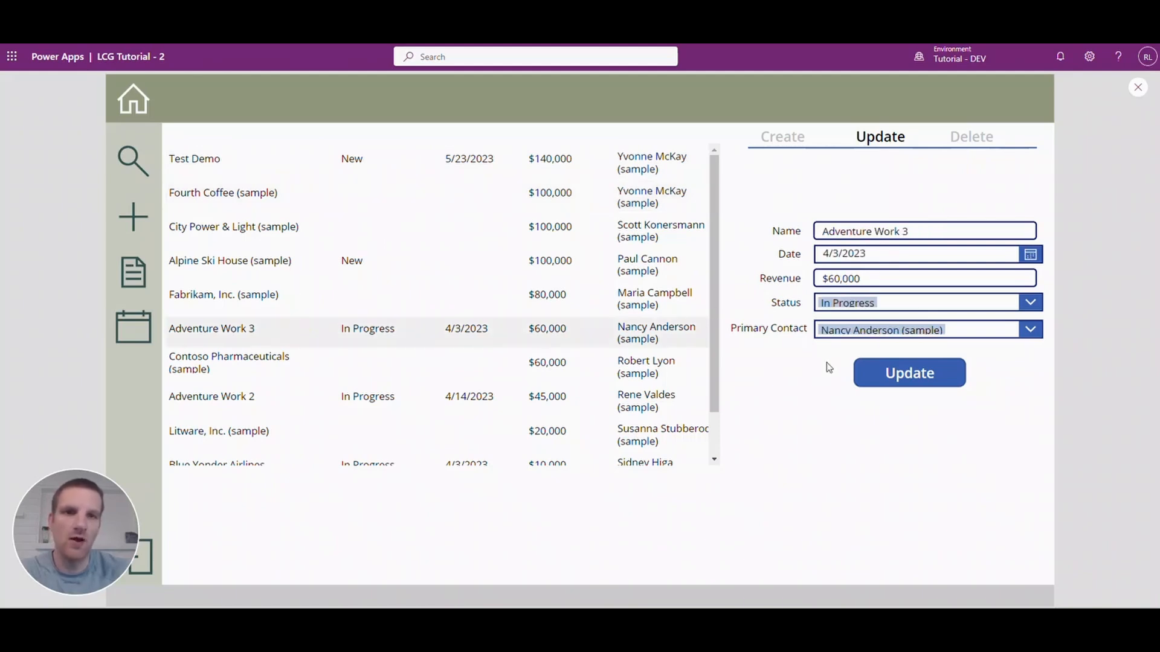
pyautogui.moveTo(226, 176)
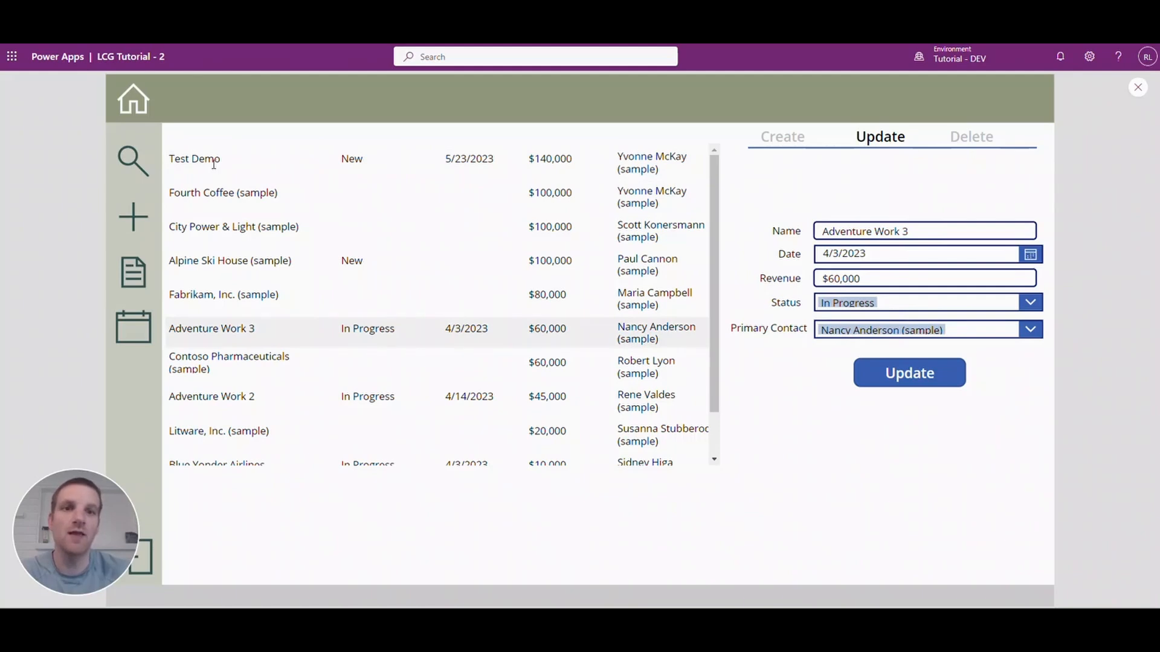
pyautogui.click(193, 158)
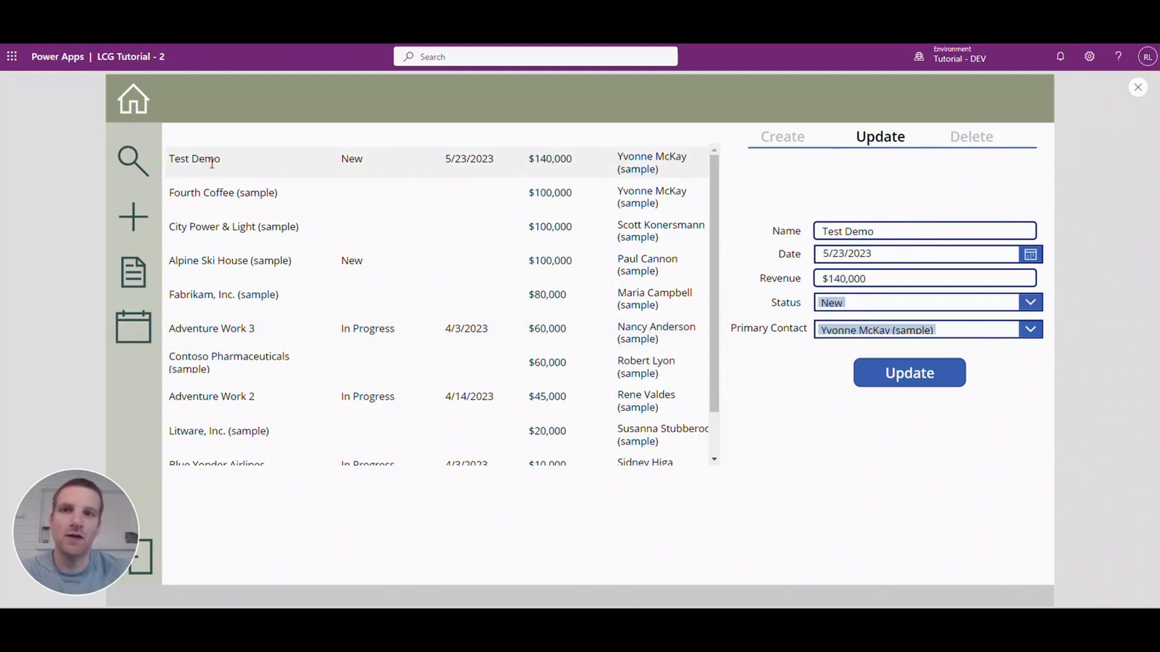
pyautogui.moveTo(1136, 87)
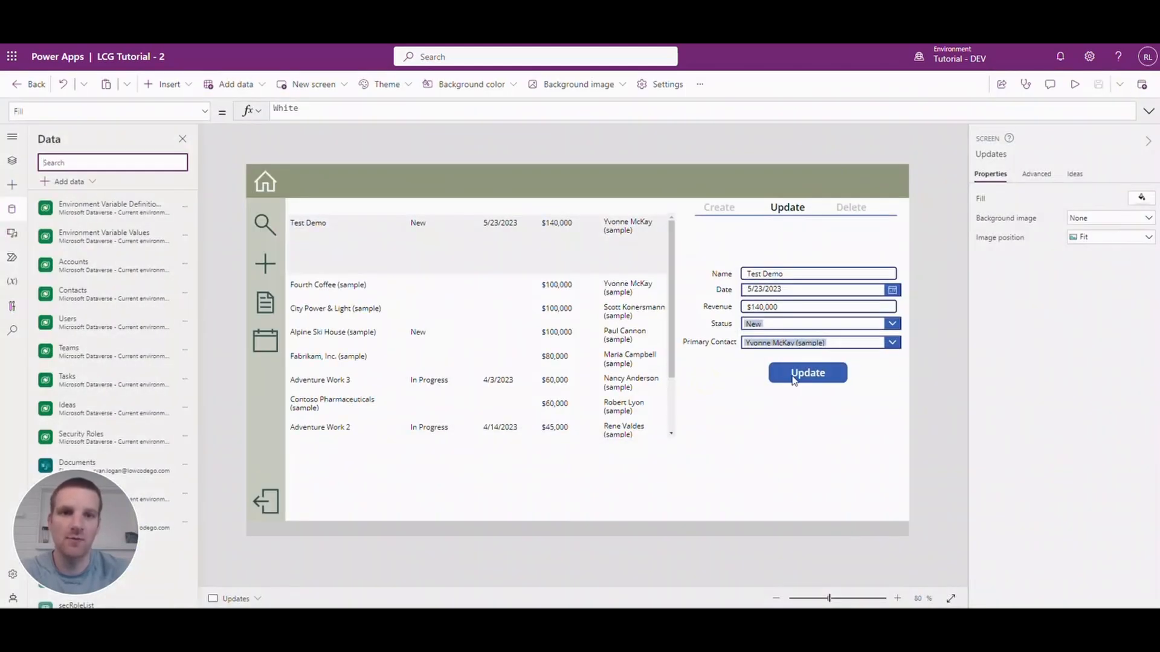
# Step: Write the Update button's OnSelect as Patch(Accounts, gallery_Accounts_DV_1.Selected, {...}); Refresh(Accounts)
pyautogui.click(806, 374)
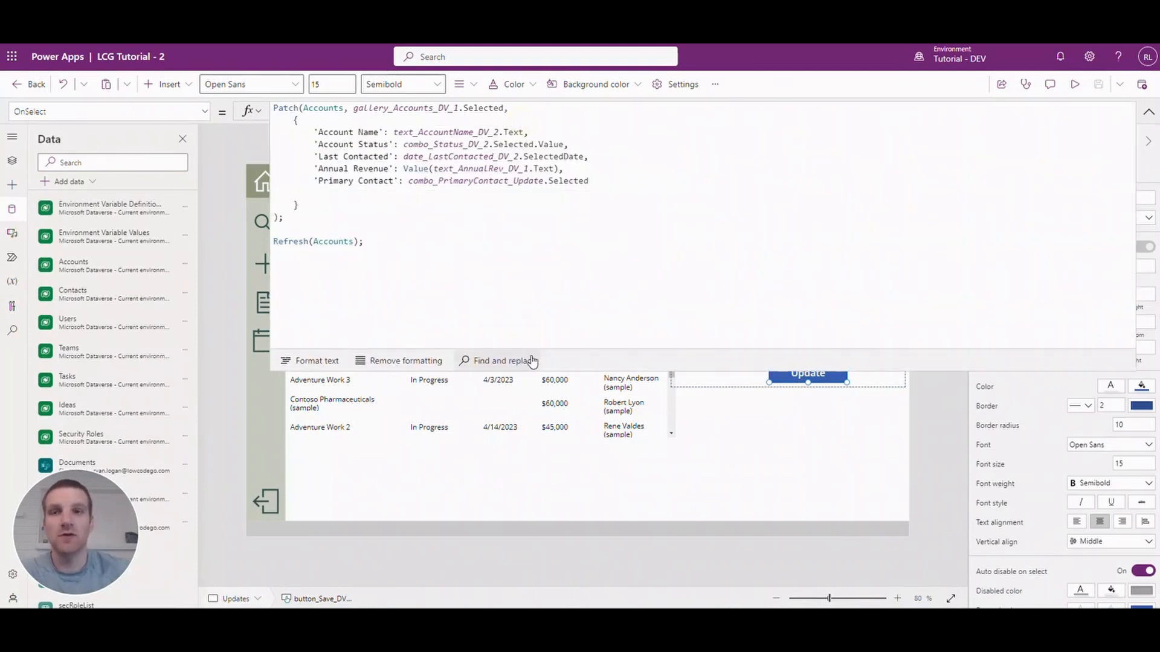
pyautogui.moveTo(562, 308)
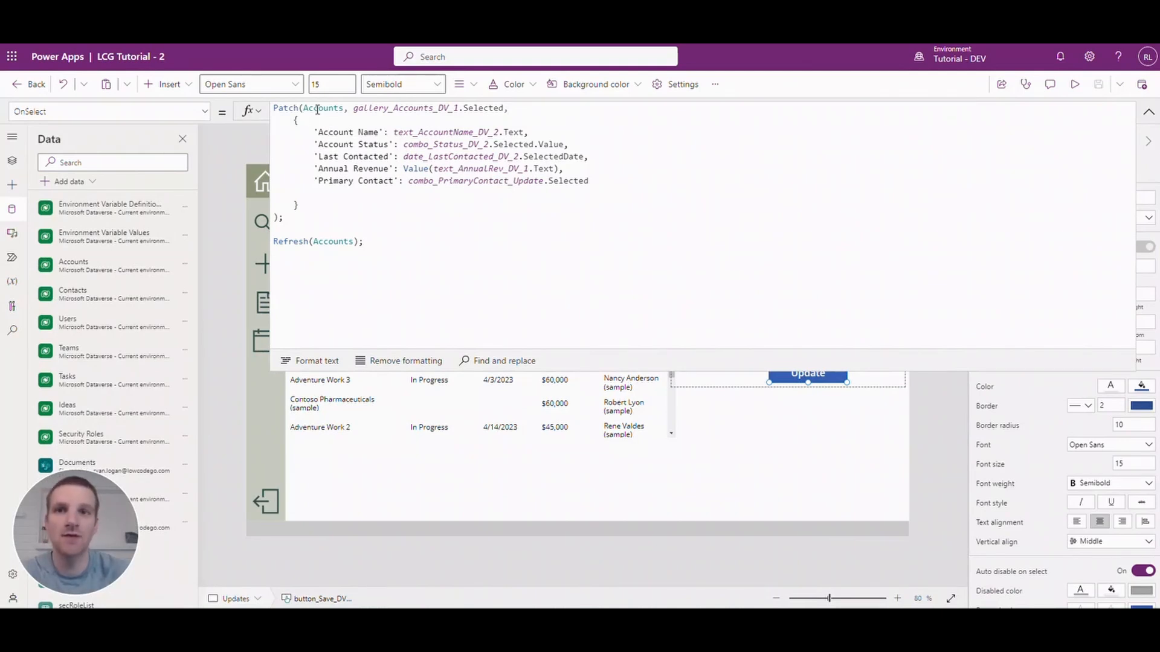
pyautogui.click(354, 108)
pyautogui.write('.')
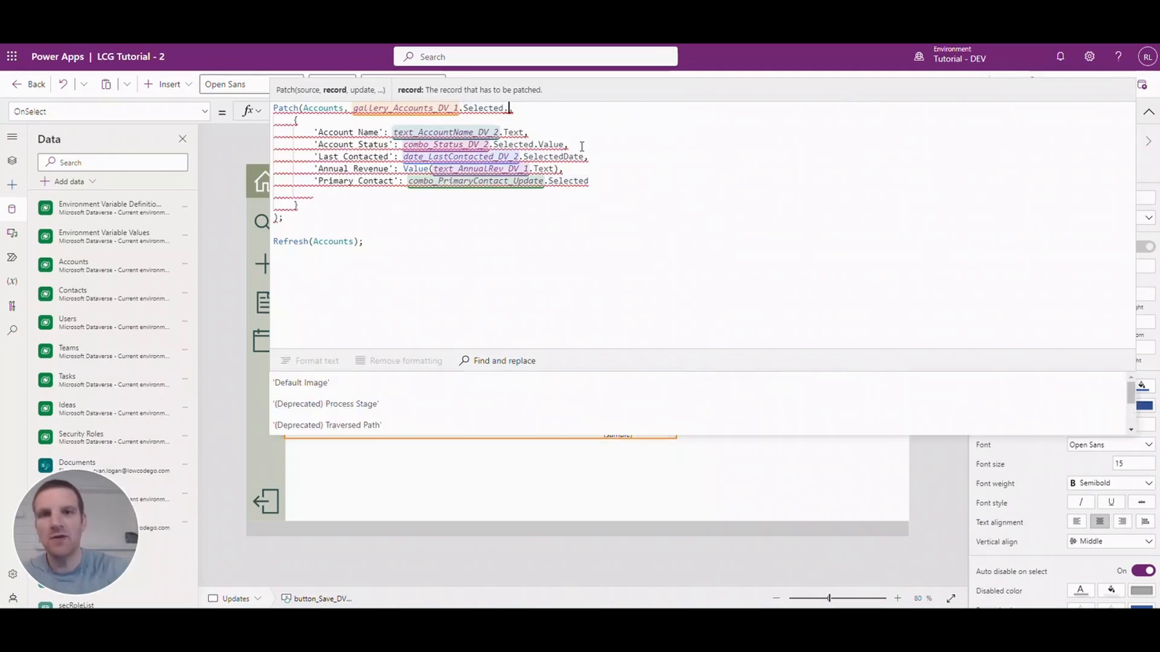
pyautogui.write('acc')
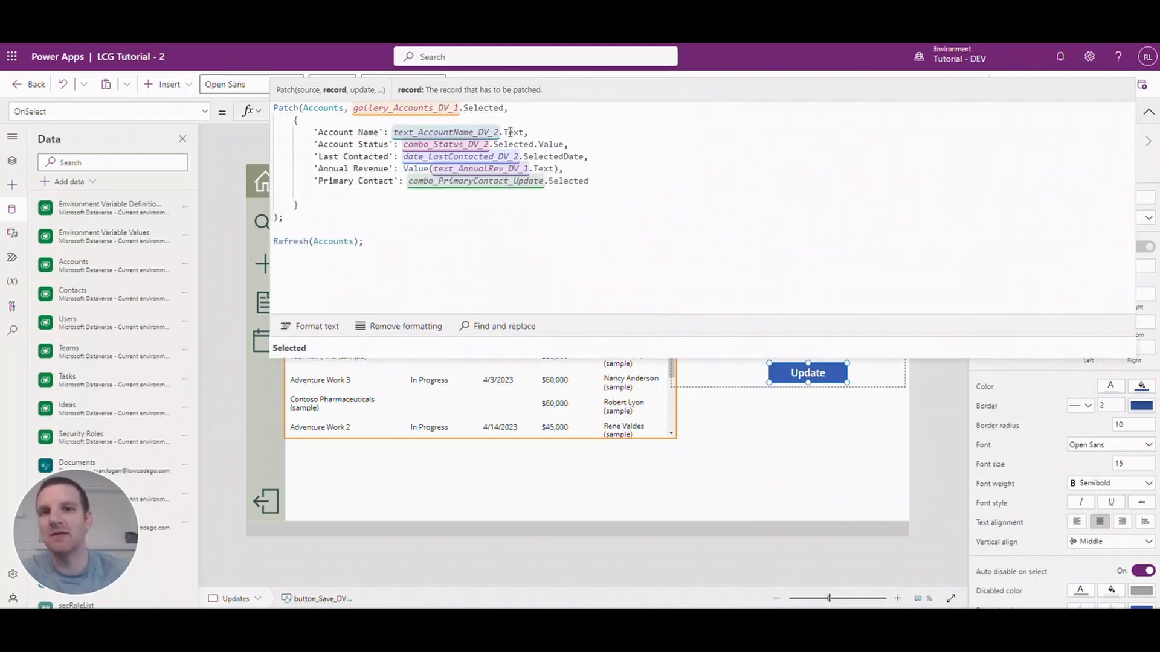
pyautogui.moveTo(510, 133)
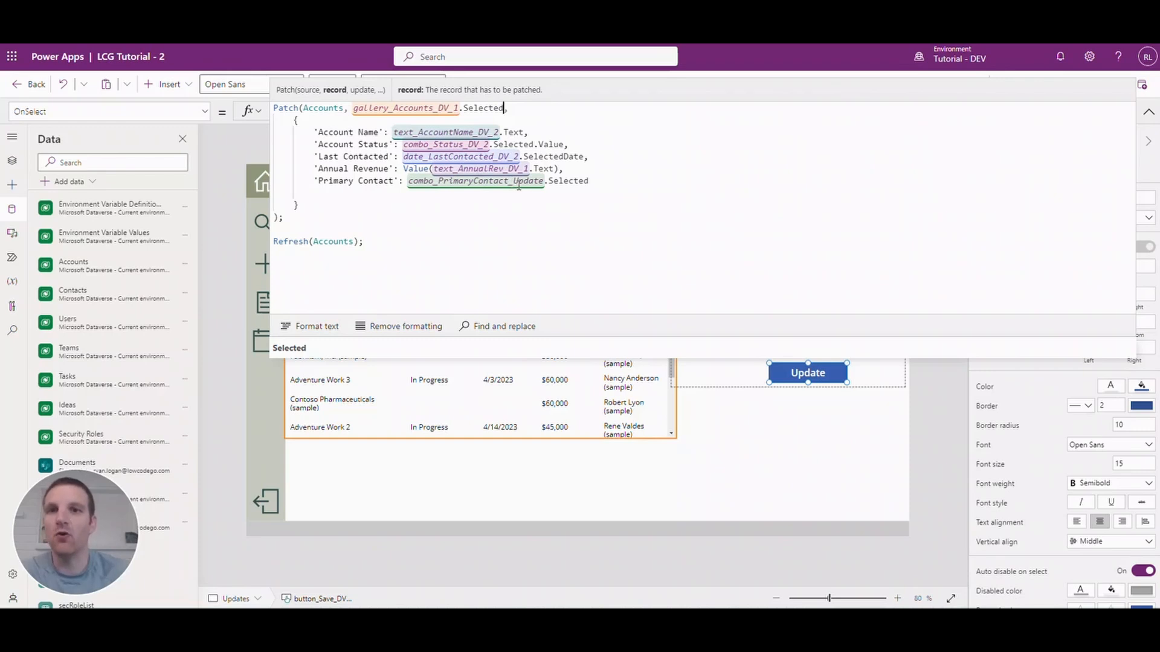
pyautogui.moveTo(628, 212)
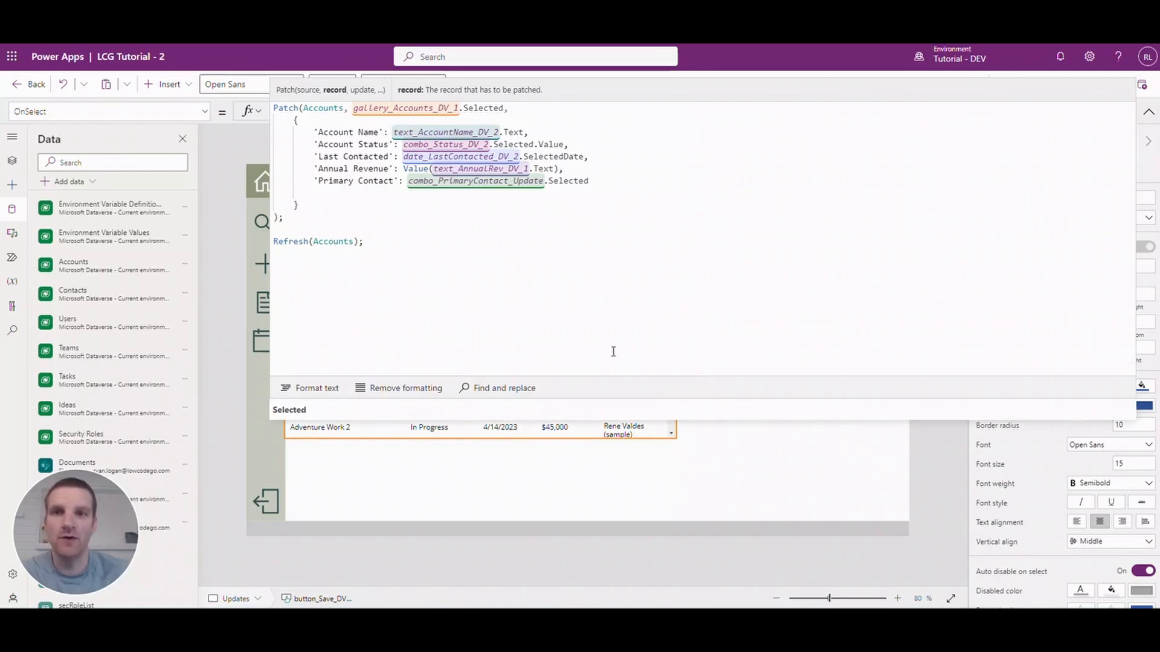
pyautogui.click(1149, 111)
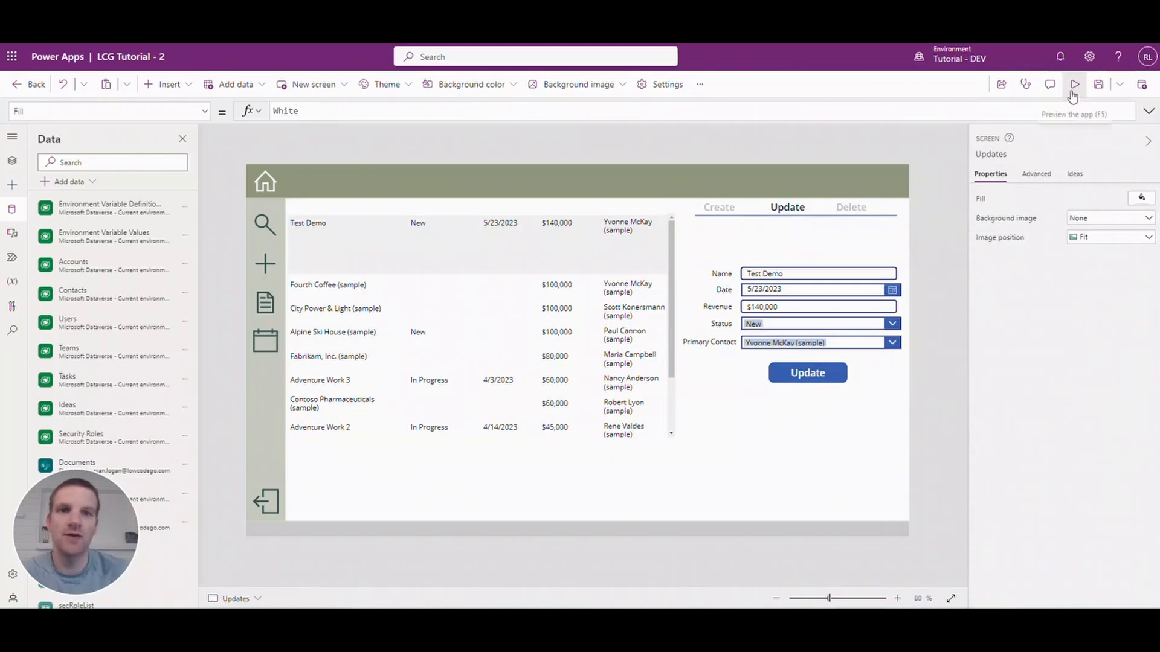
pyautogui.click(1073, 83)
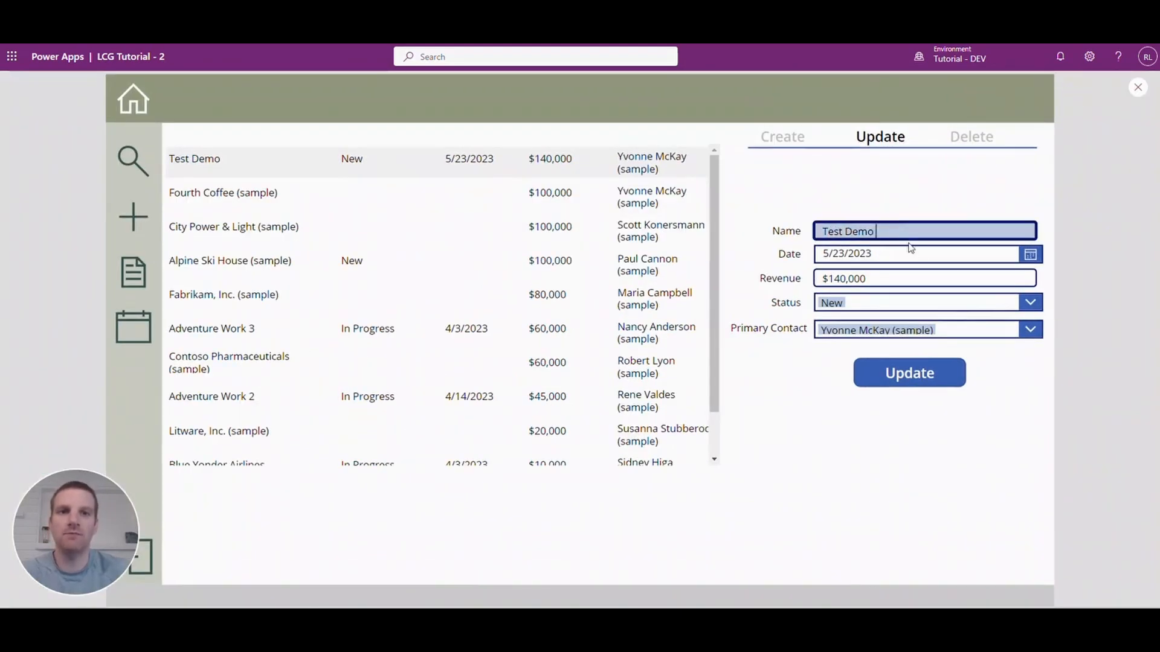
pyautogui.click(1029, 254)
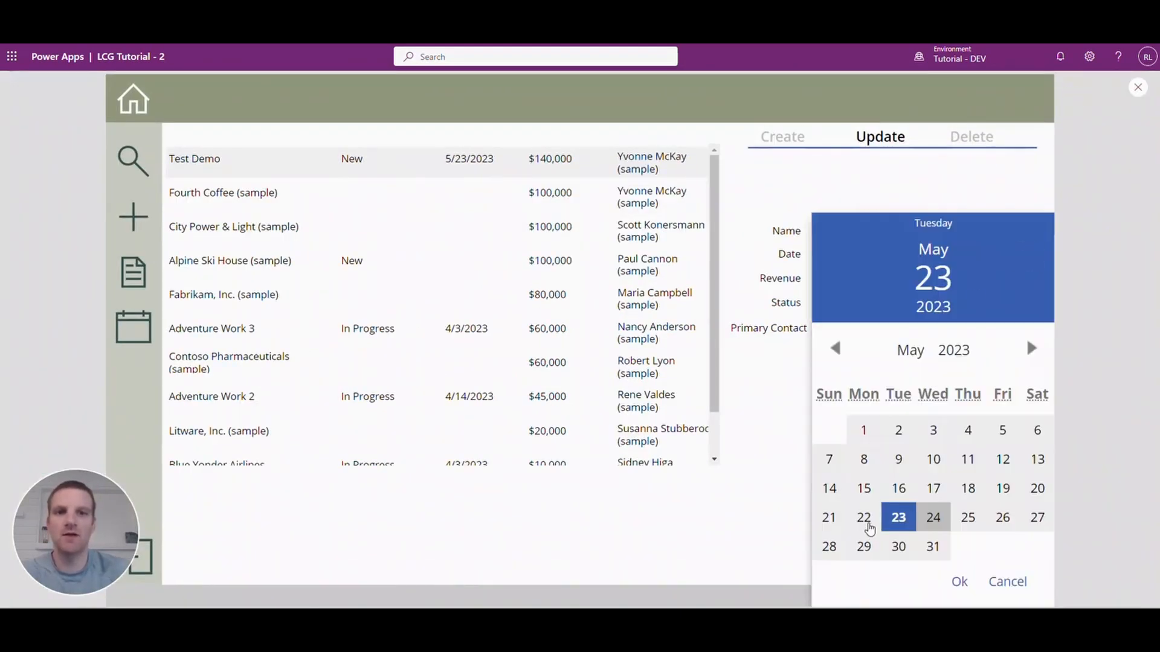
pyautogui.click(863, 517)
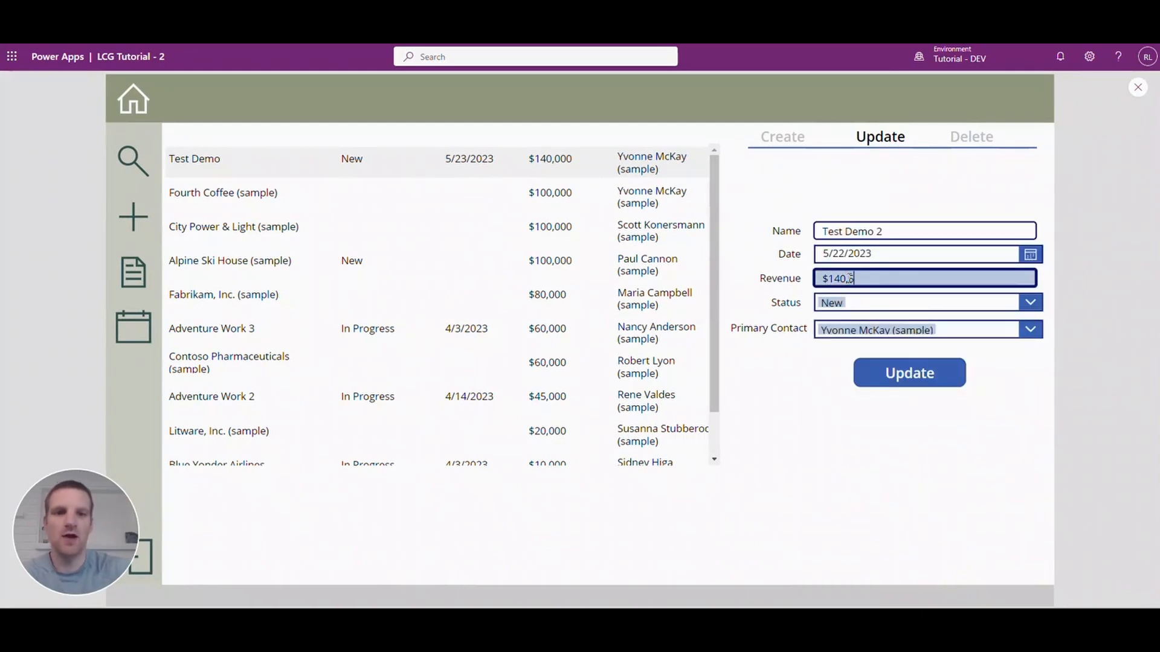
pyautogui.click(1028, 302)
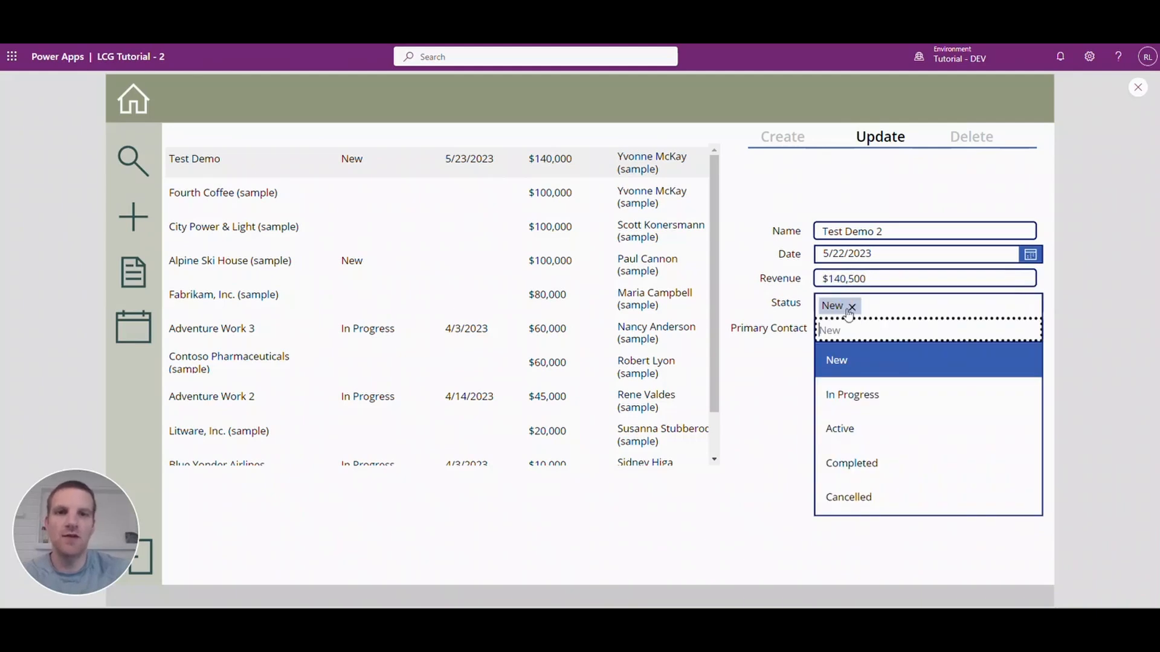
pyautogui.click(852, 394)
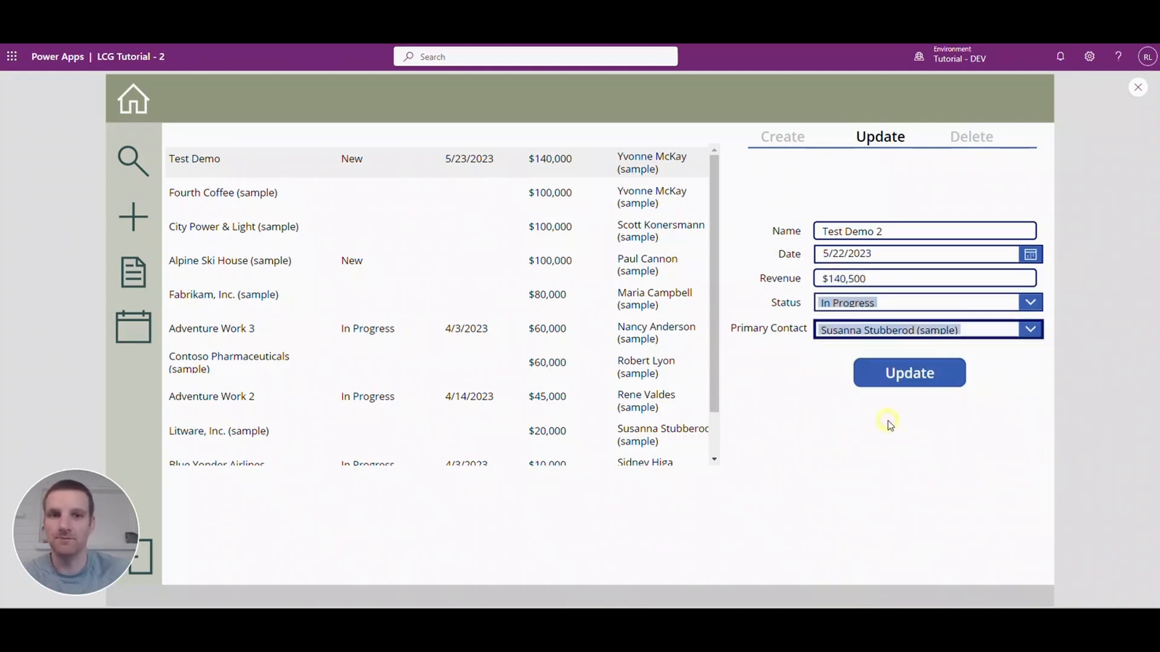
pyautogui.click(909, 373)
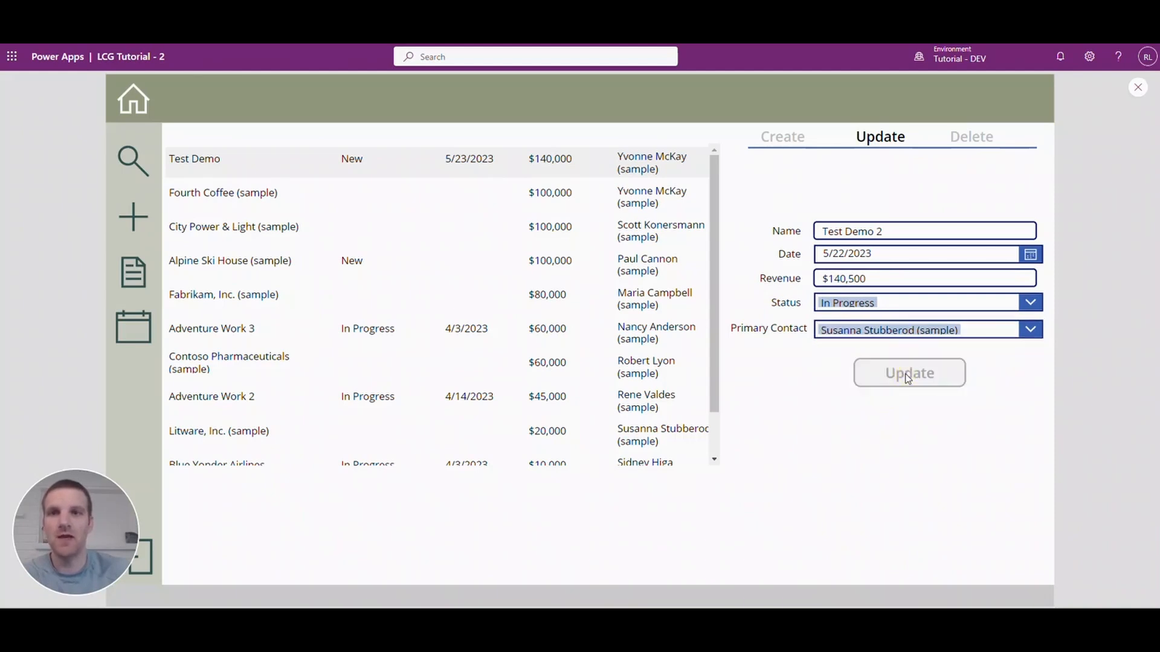
pyautogui.click(909, 373)
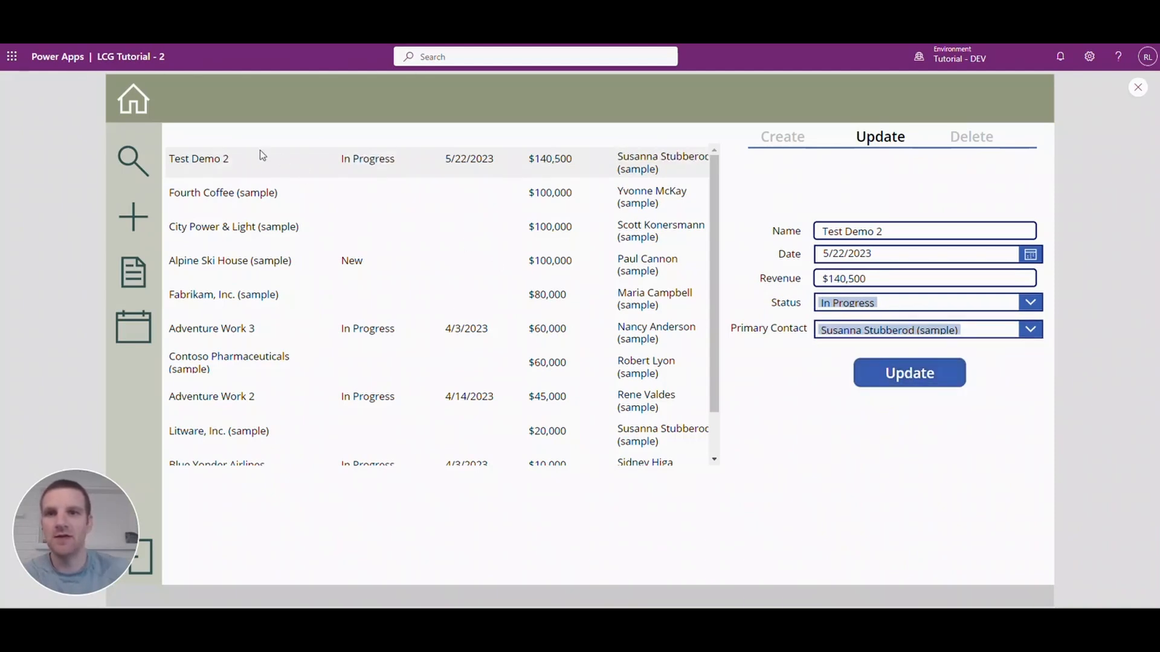
pyautogui.moveTo(528, 173)
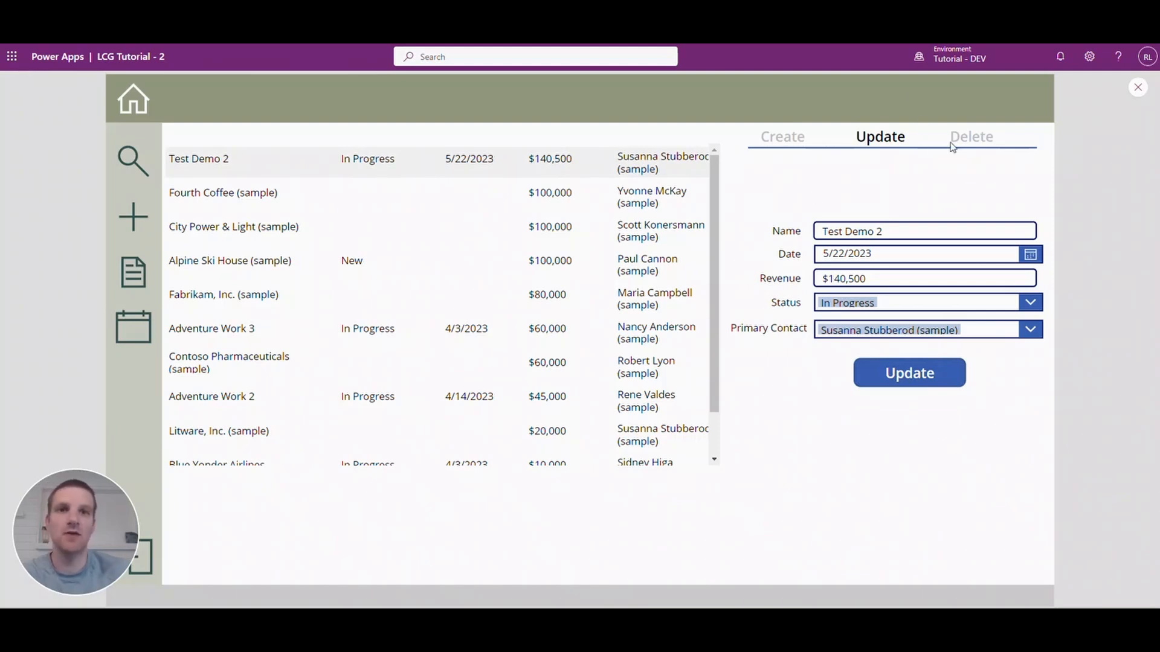
pyautogui.moveTo(1138, 87)
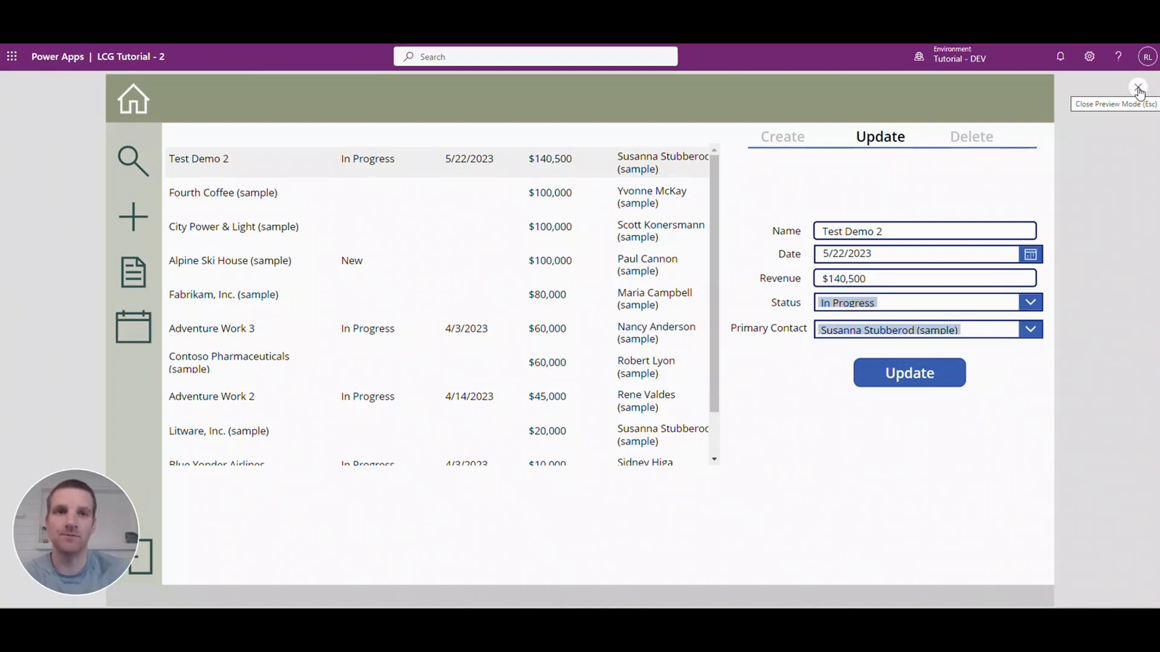
pyautogui.moveTo(982, 139)
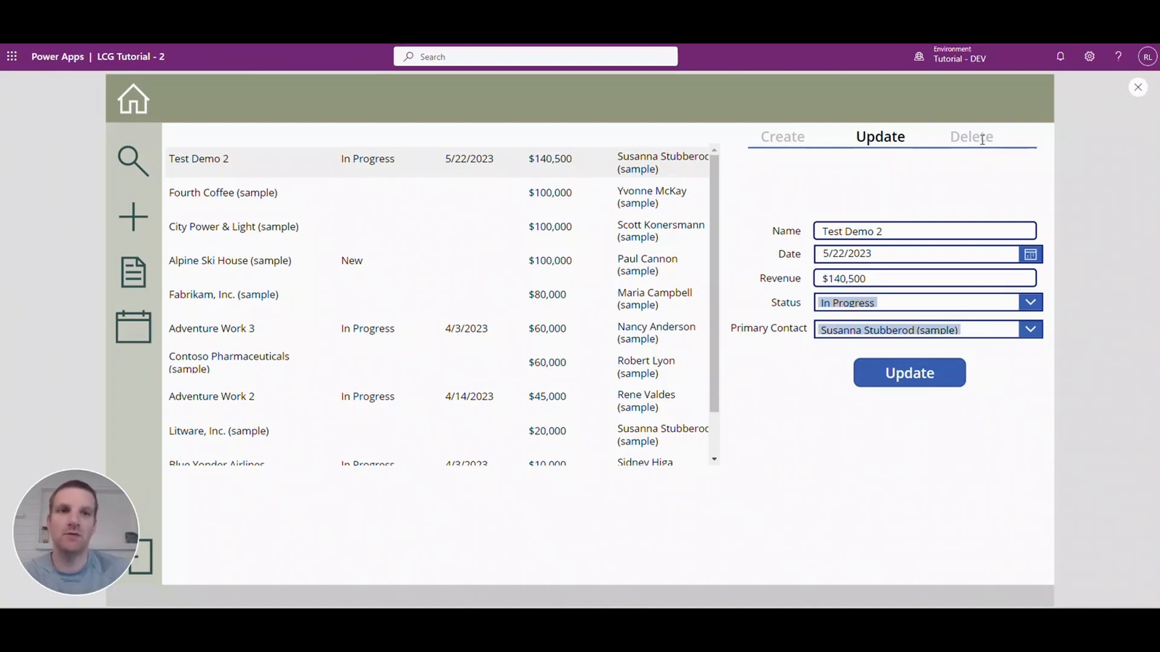
# Step: View the Delete tab in preview, then exit to the editor and dismiss the tip
pyautogui.click(970, 136)
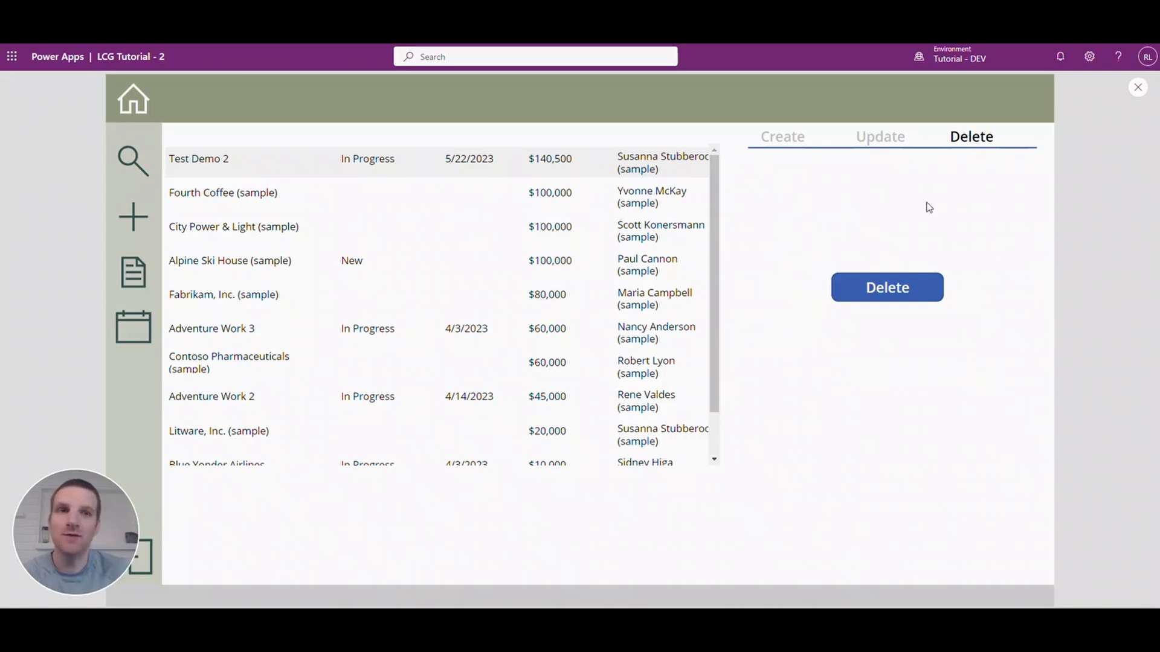
pyautogui.moveTo(1138, 89)
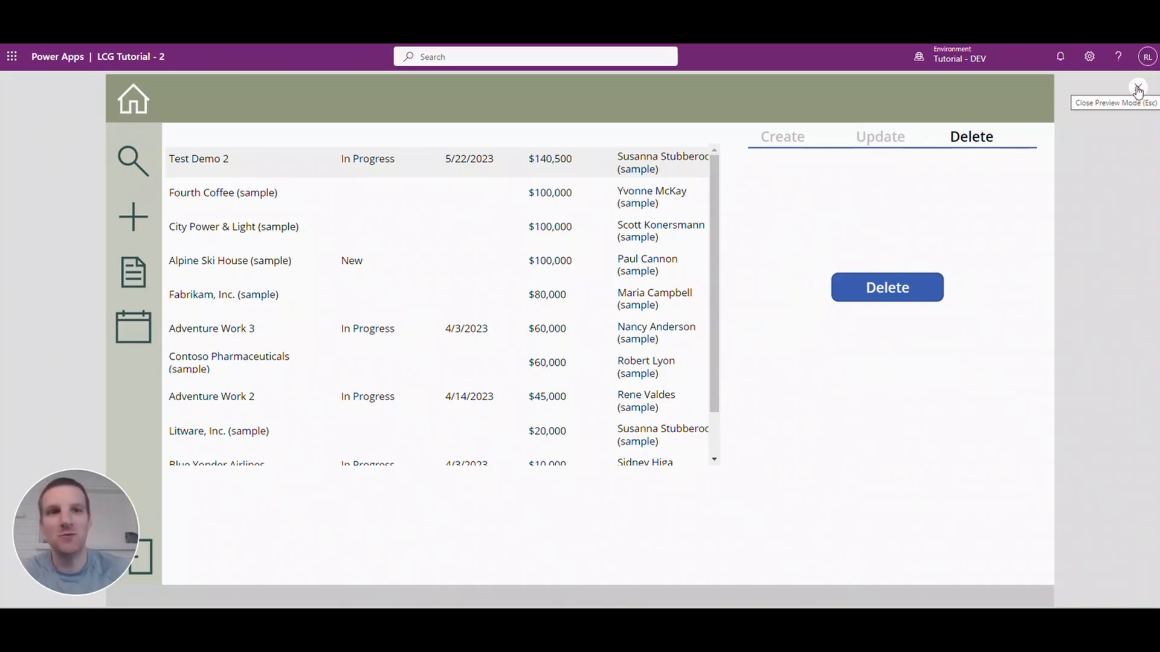
pyautogui.click(1138, 87)
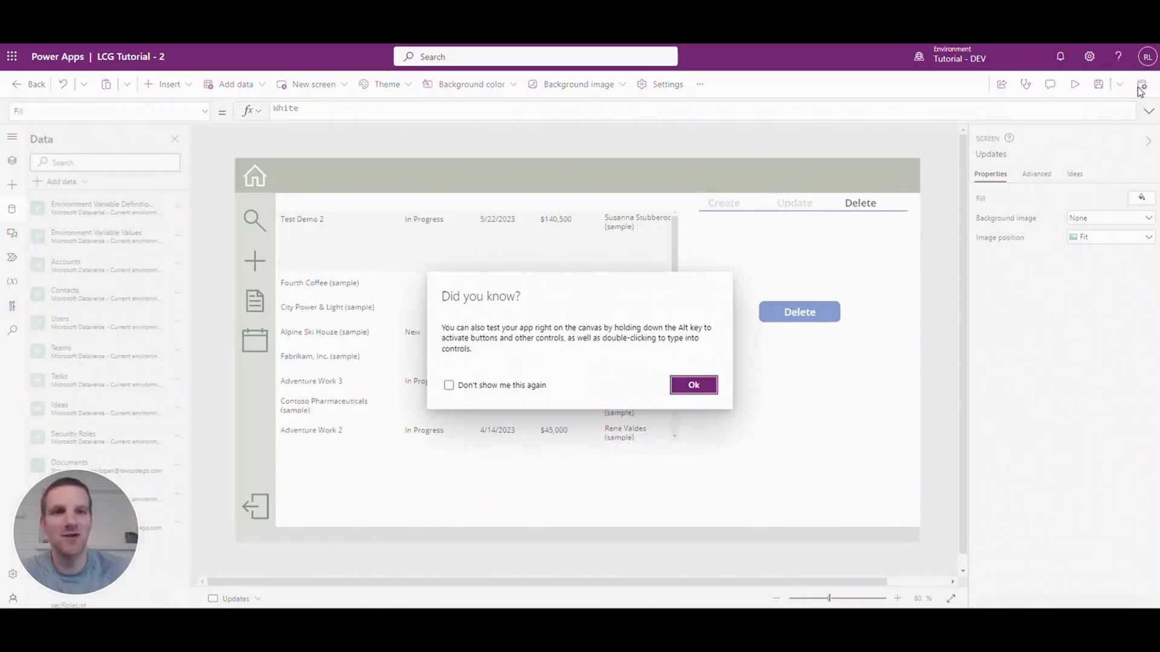
pyautogui.click(693, 384)
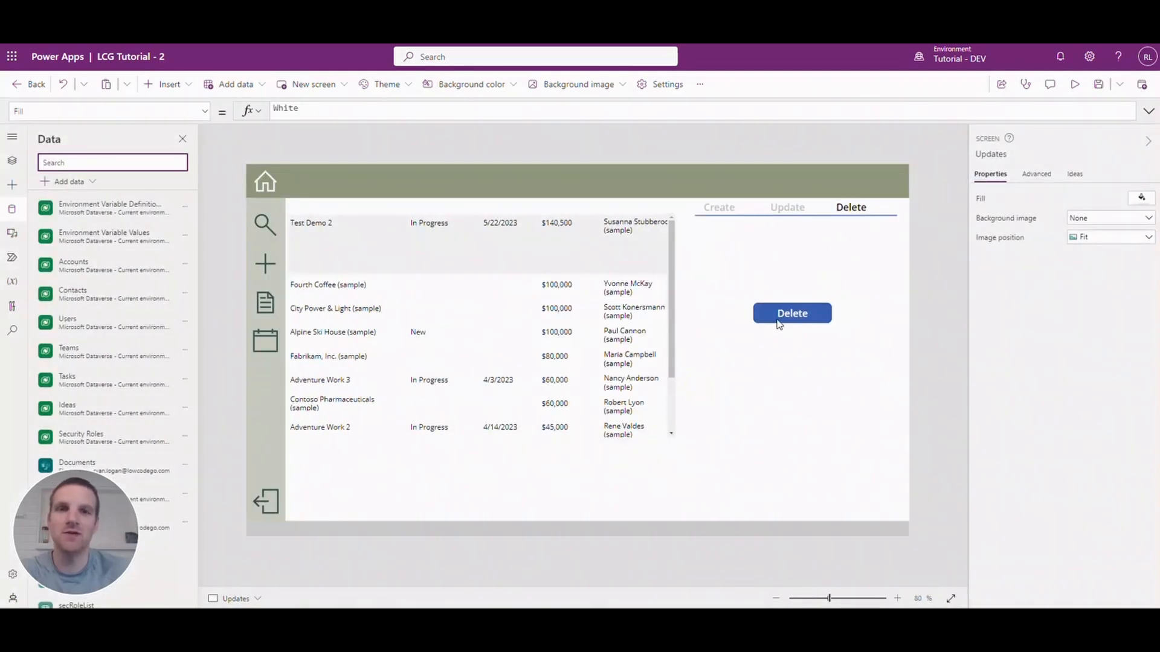
pyautogui.moveTo(784, 321)
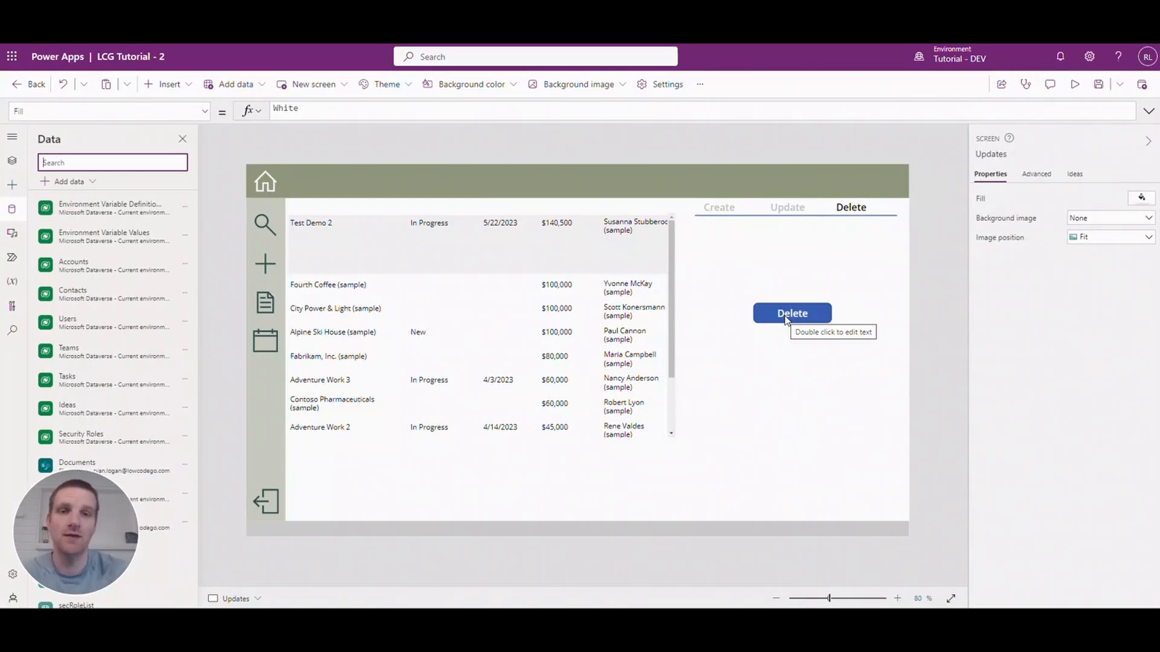
# Step: Select the Delete button and choose its OnSelect property for editing
pyautogui.click(791, 313)
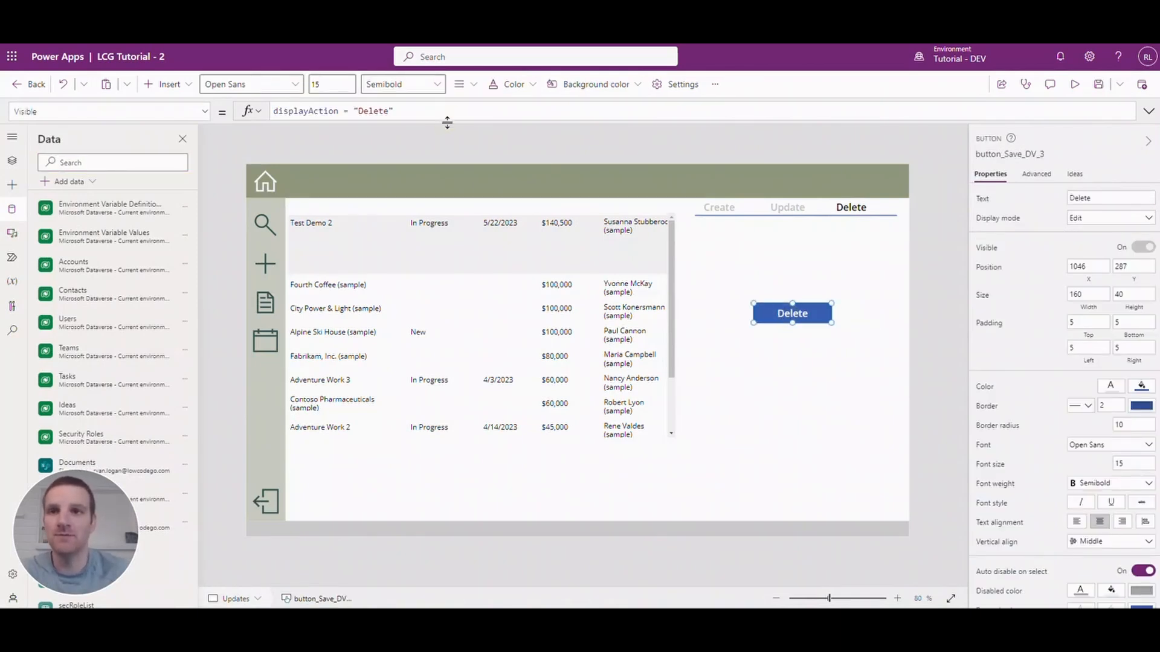
pyautogui.click(108, 111)
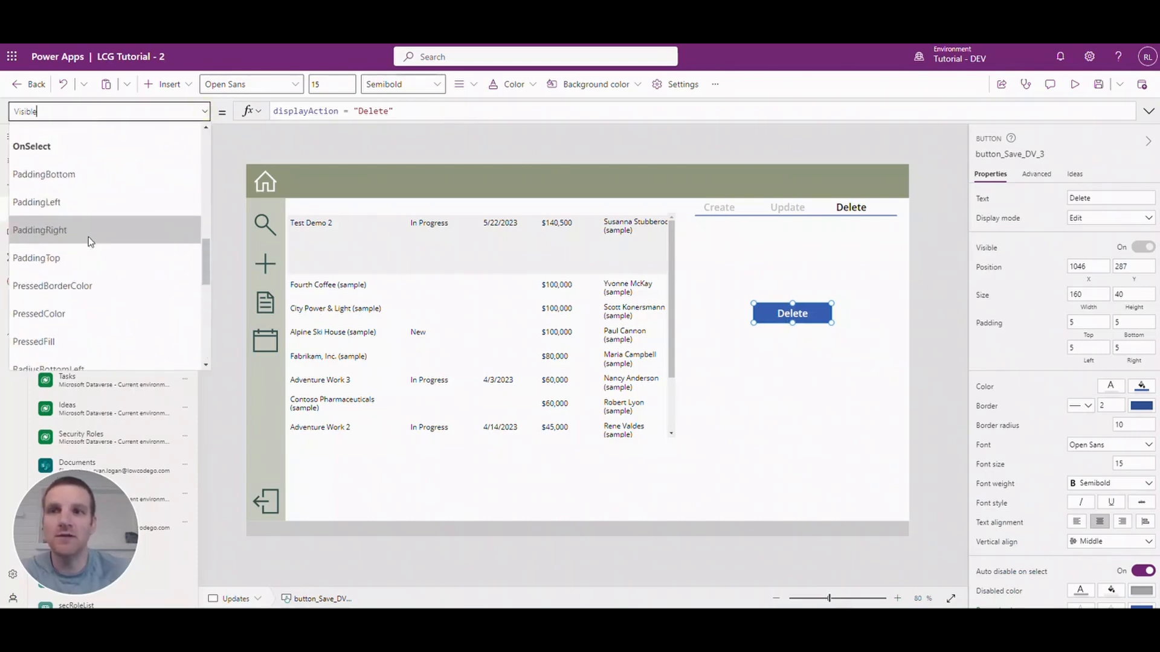
pyautogui.click(31, 146)
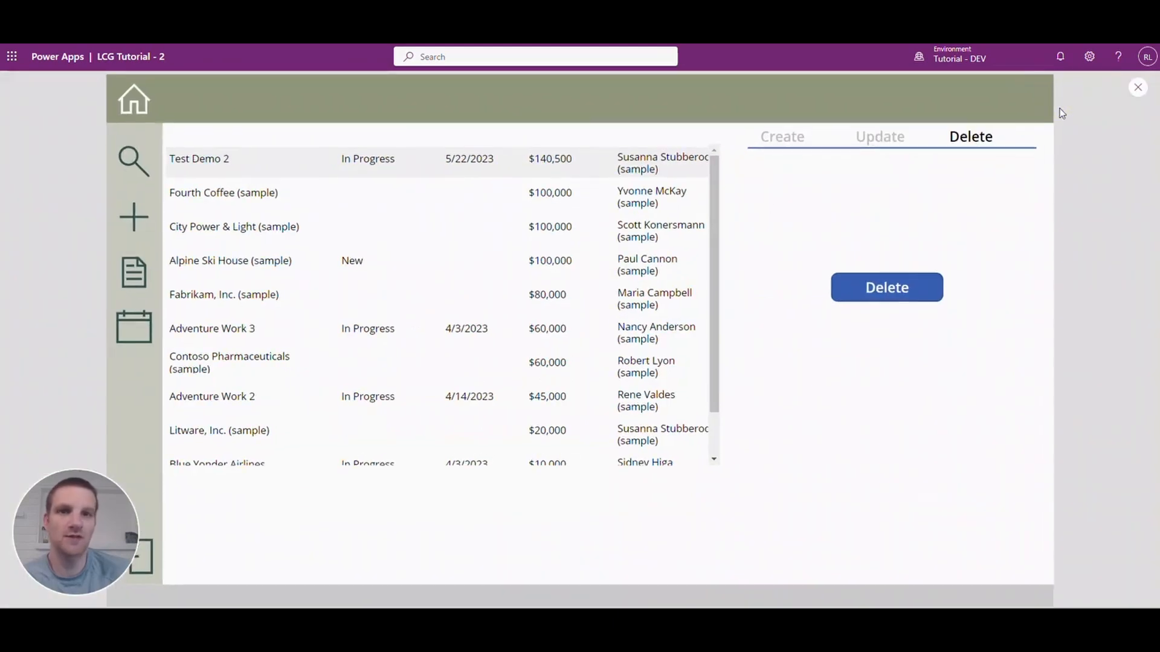
pyautogui.moveTo(885, 287)
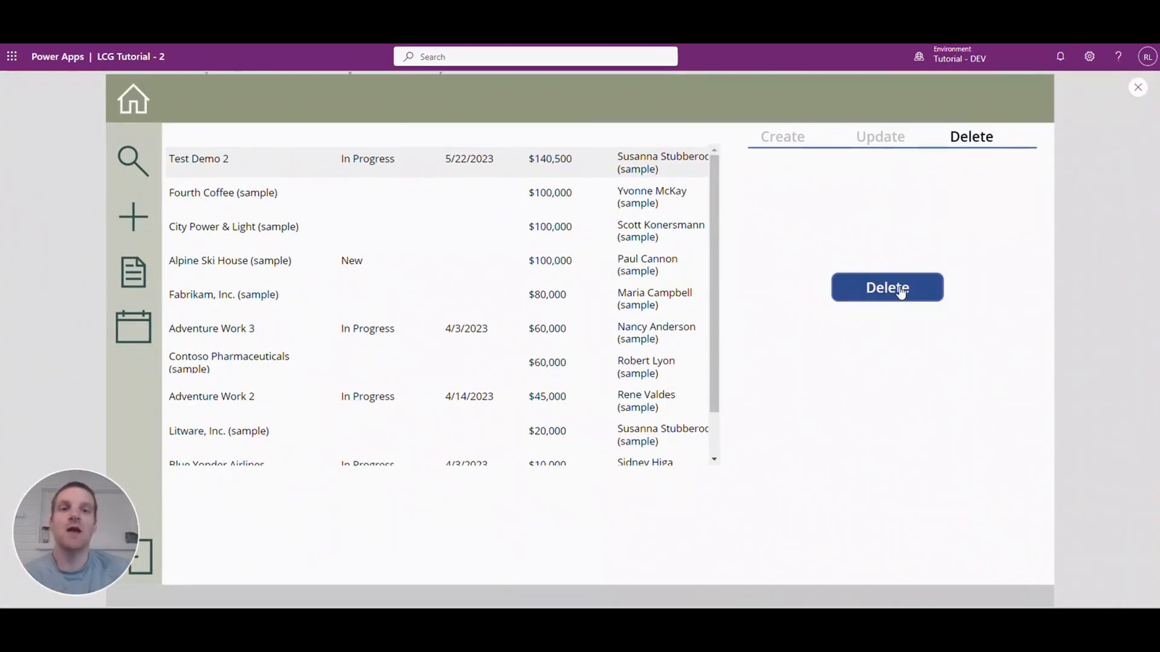
# Step: Delete the selected Test Demo 2 account so Fourth Coffee tops the gallery
pyautogui.click(887, 287)
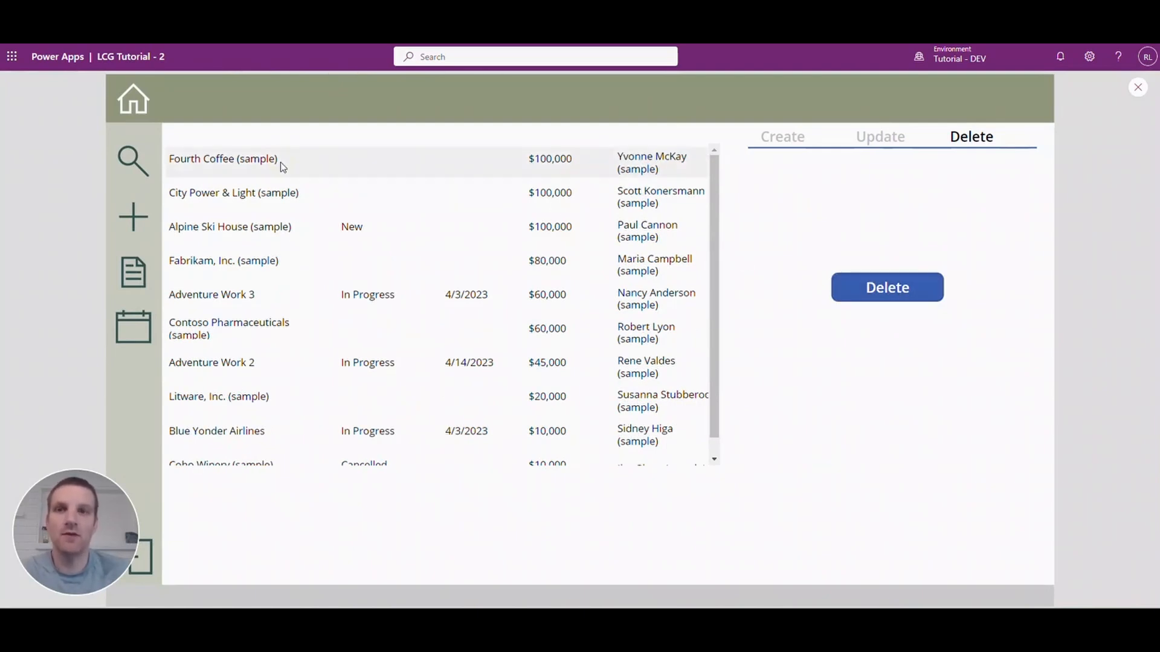
pyautogui.moveTo(301, 180)
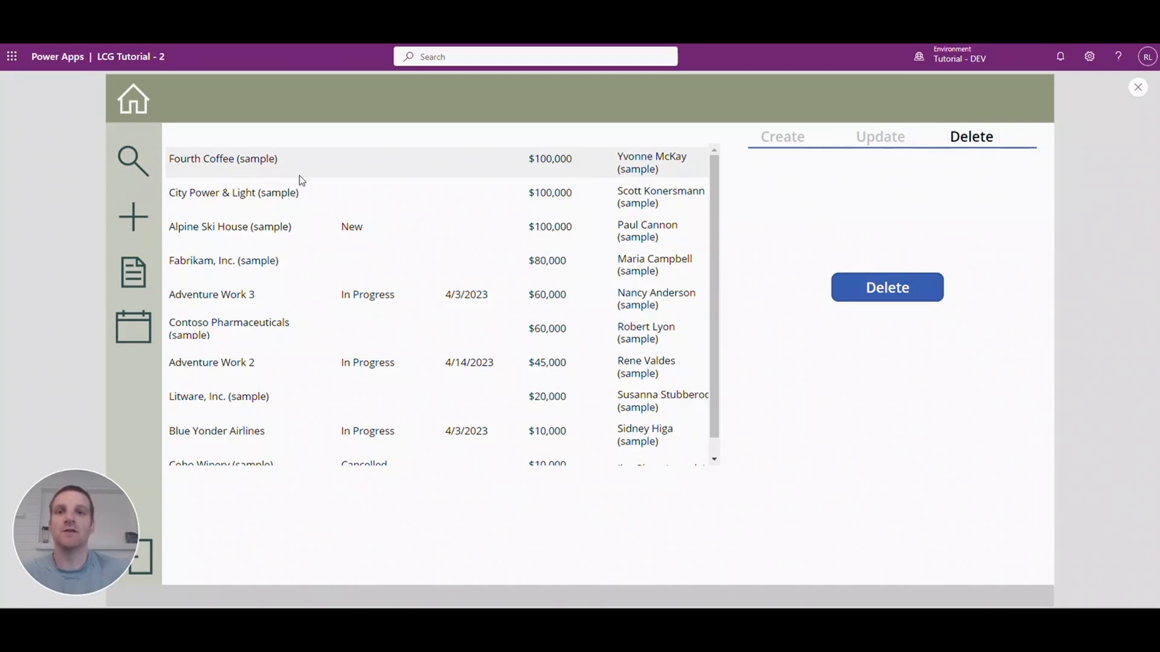